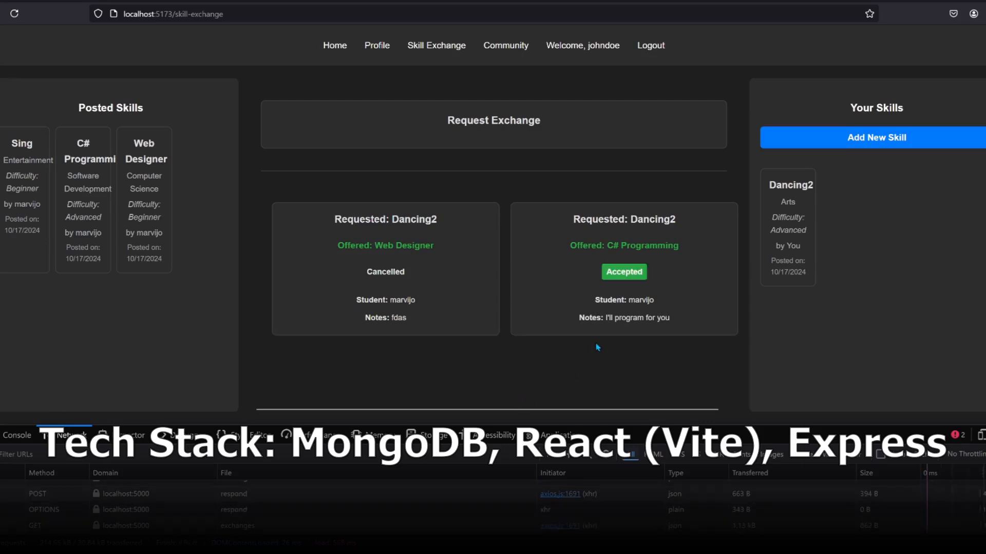
Request Exercising offering Web Designer in exchange, and dismiss the request-sent confirmation.
{"action": "left_click", "coordinate": [874, 307]}
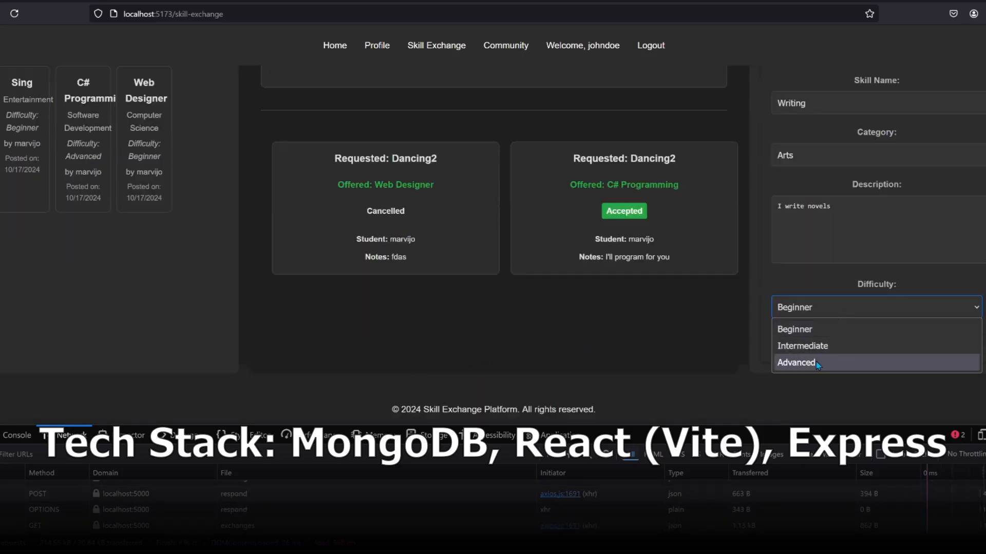
{"action": "left_click", "coordinate": [795, 363]}
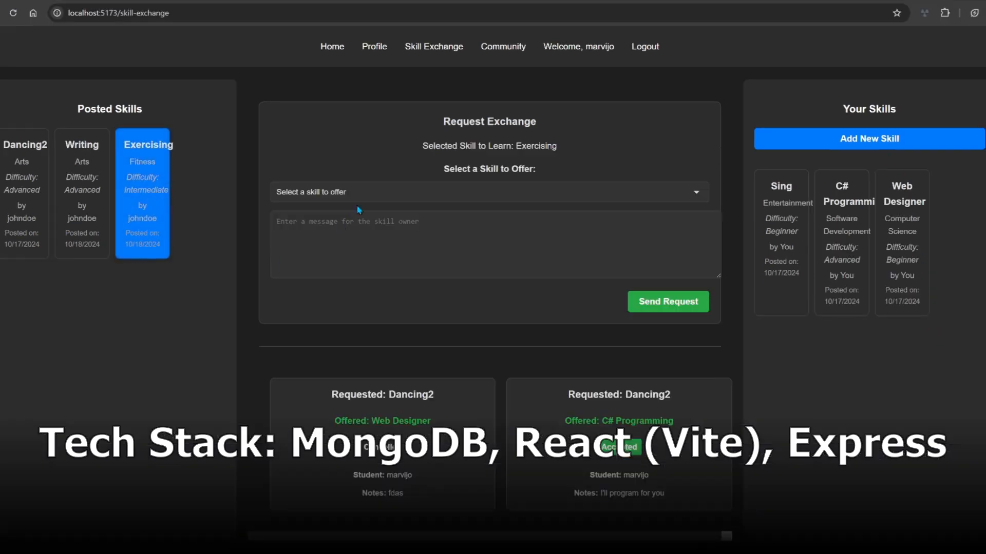
{"action": "left_click", "coordinate": [668, 301]}
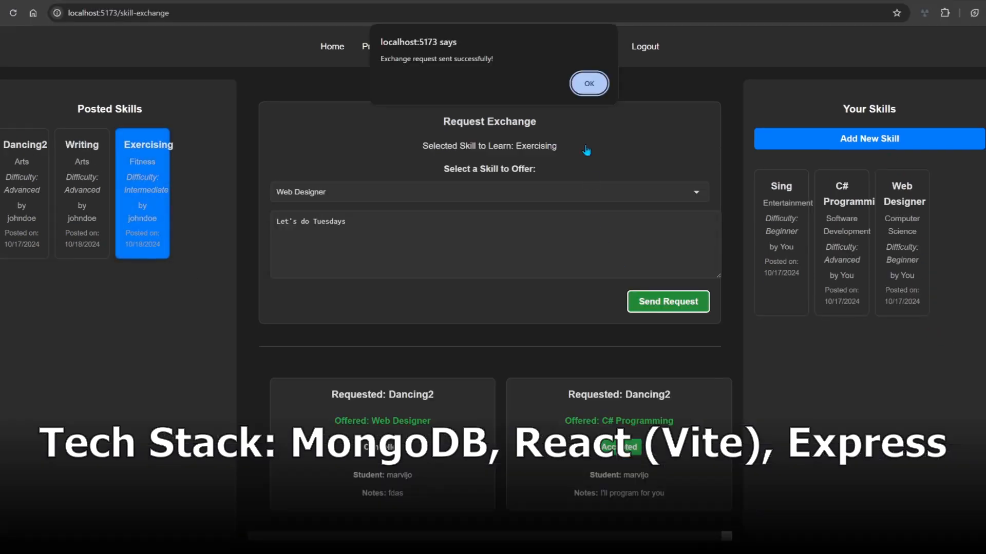
{"action": "left_click", "coordinate": [587, 84]}
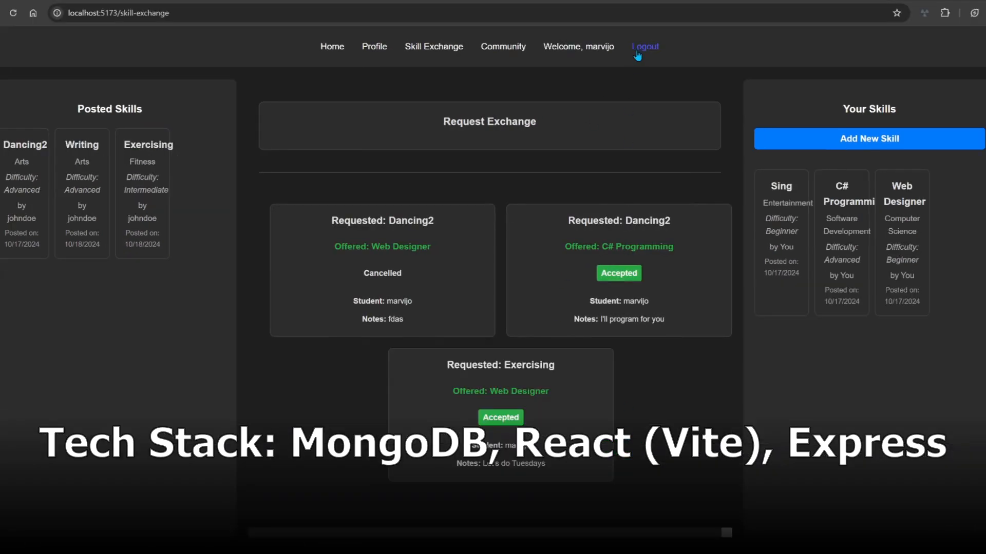
Log out and back in so the accepted Exercising request shows among the exchanges.
{"action": "left_click", "coordinate": [645, 47]}
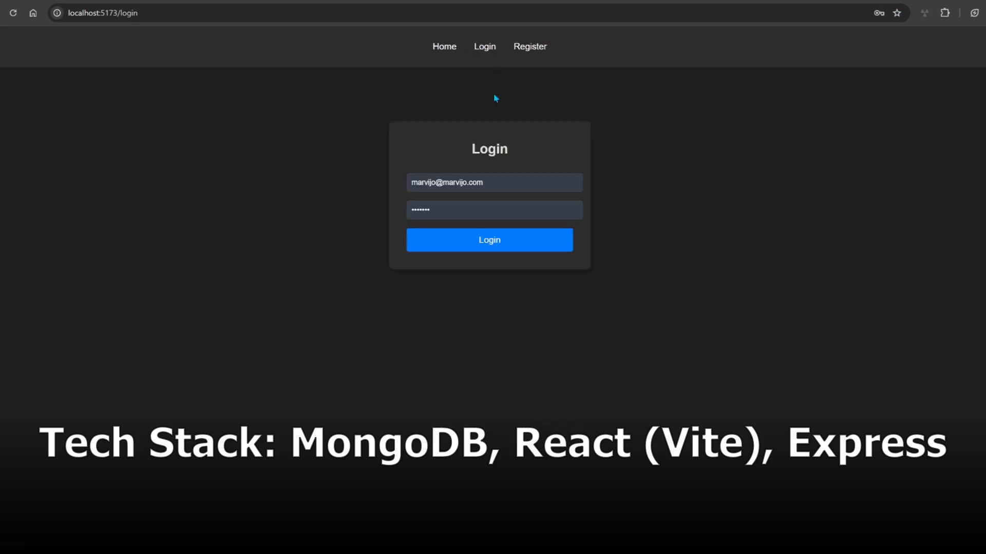
{"action": "left_click", "coordinate": [489, 239]}
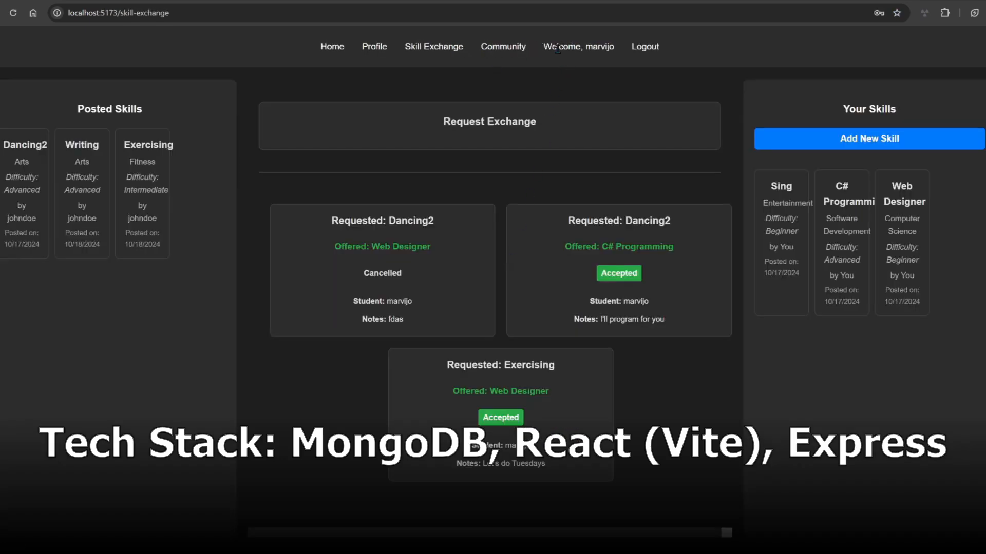
{"action": "left_click", "coordinate": [502, 46]}
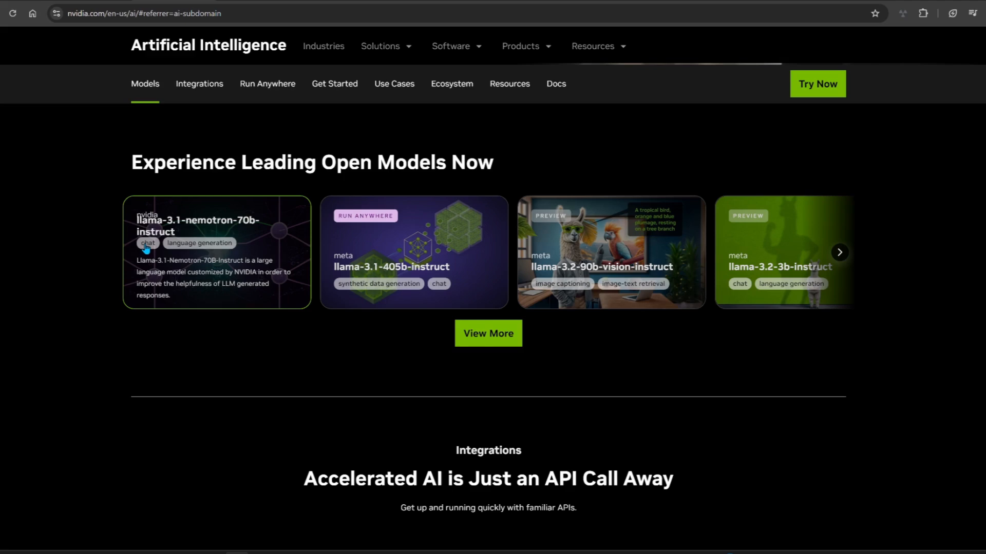
{"action": "mouse_move", "coordinate": [183, 248]}
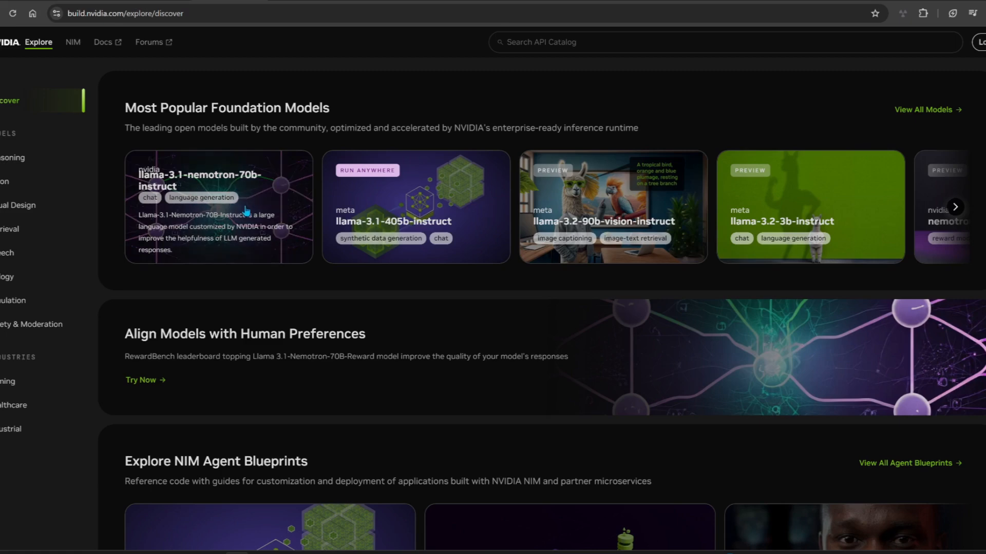
Review the Llama-3.1-Nemotron-70B-Instruct model card's architecture, input and output details.
{"action": "left_click", "coordinate": [189, 183]}
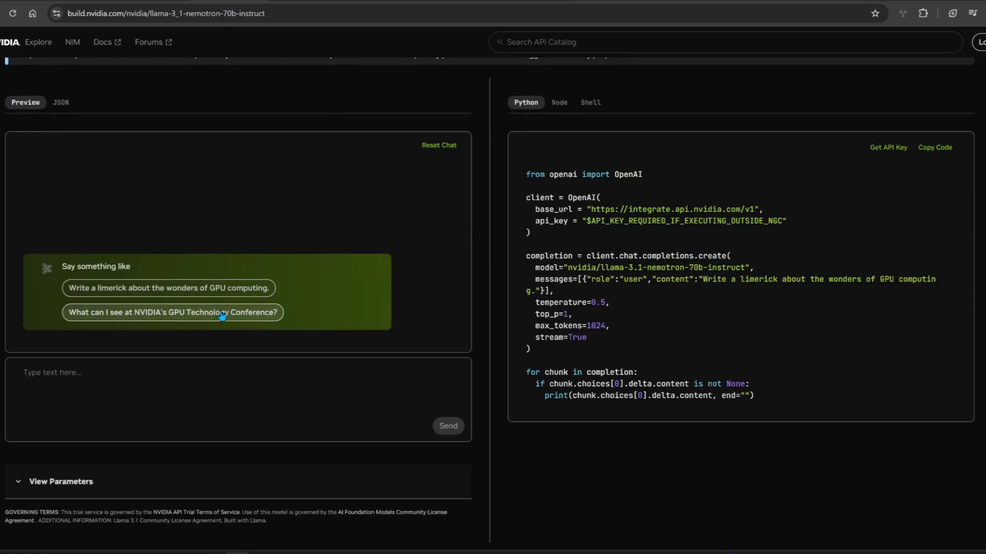
{"action": "left_click", "coordinate": [117, 99]}
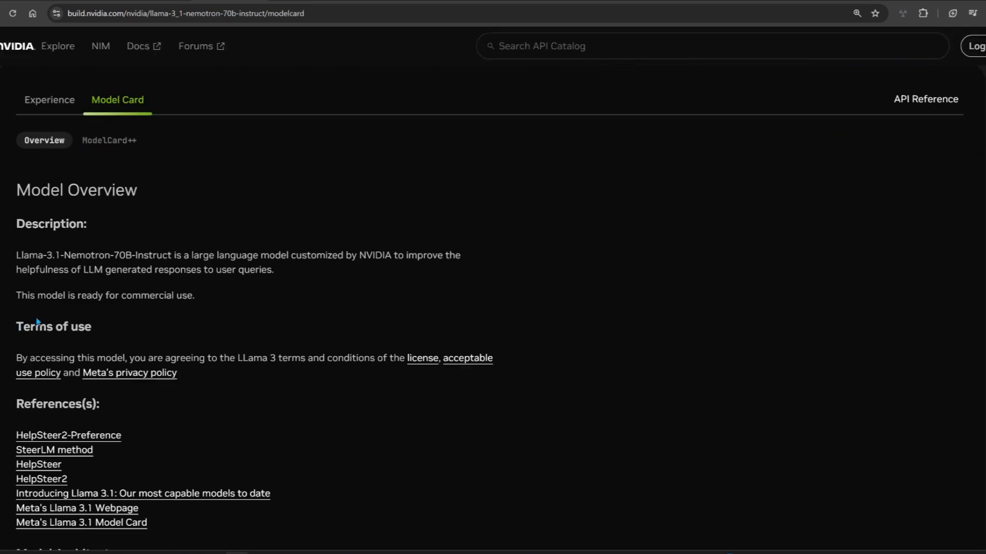
{"action": "mouse_move", "coordinate": [316, 283]}
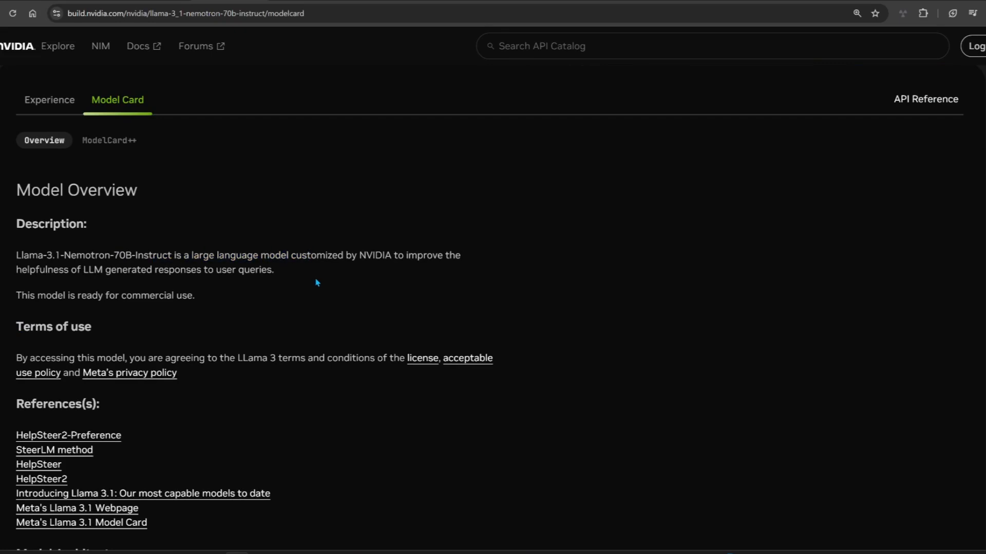
{"action": "mouse_move", "coordinate": [264, 233]}
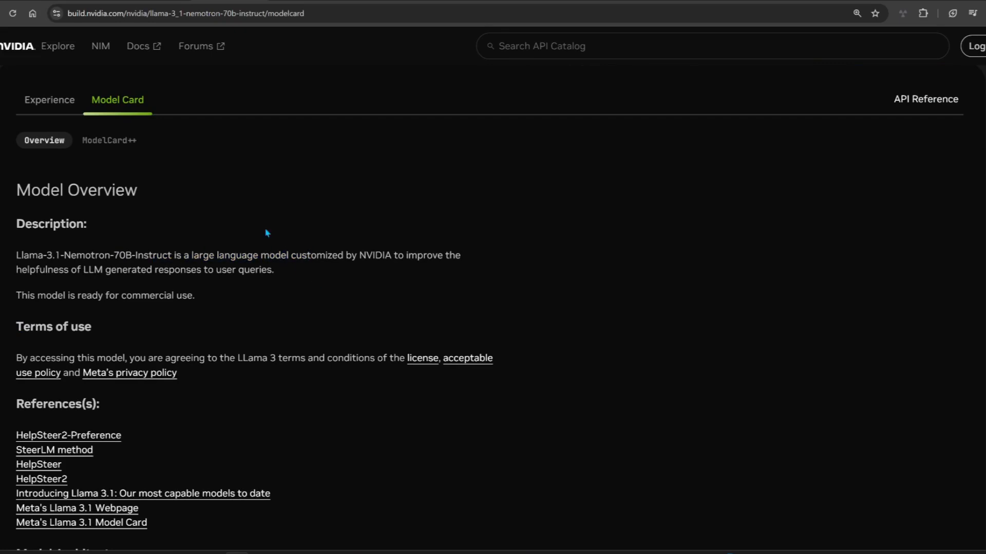
{"action": "scroll", "scroll_direction": "down", "scroll_amount": 3}
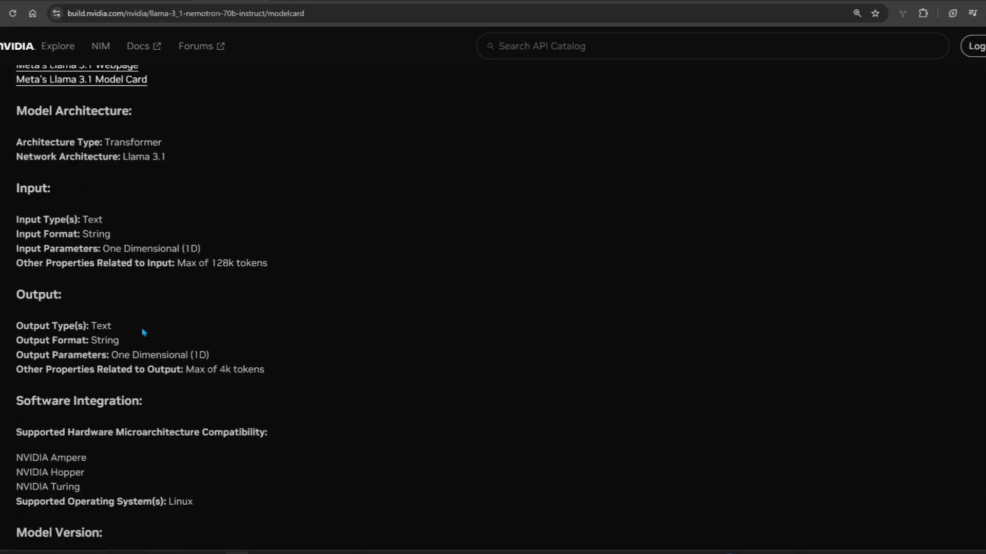
{"action": "scroll", "scroll_direction": "down", "scroll_amount": 3}
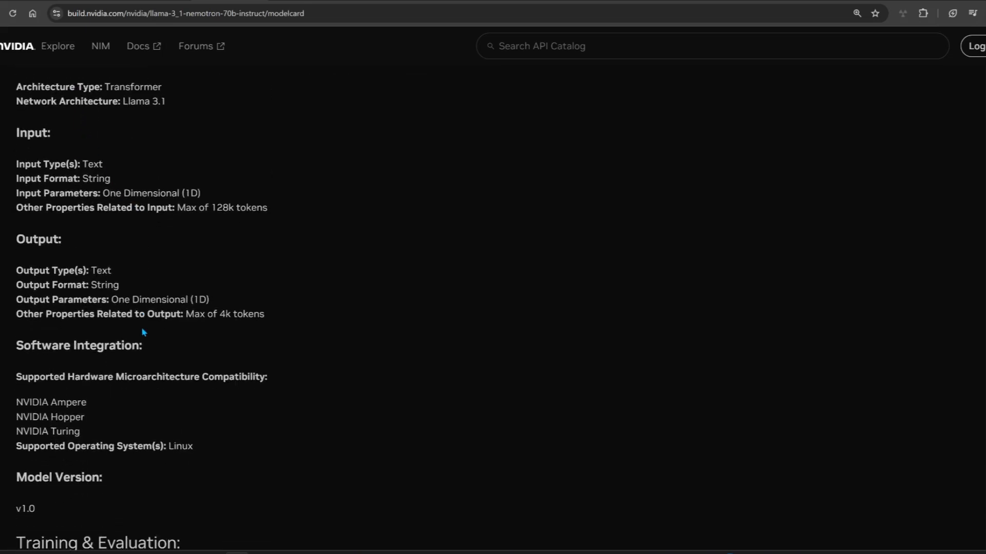
{"action": "scroll", "scroll_direction": "down", "scroll_amount": 3}
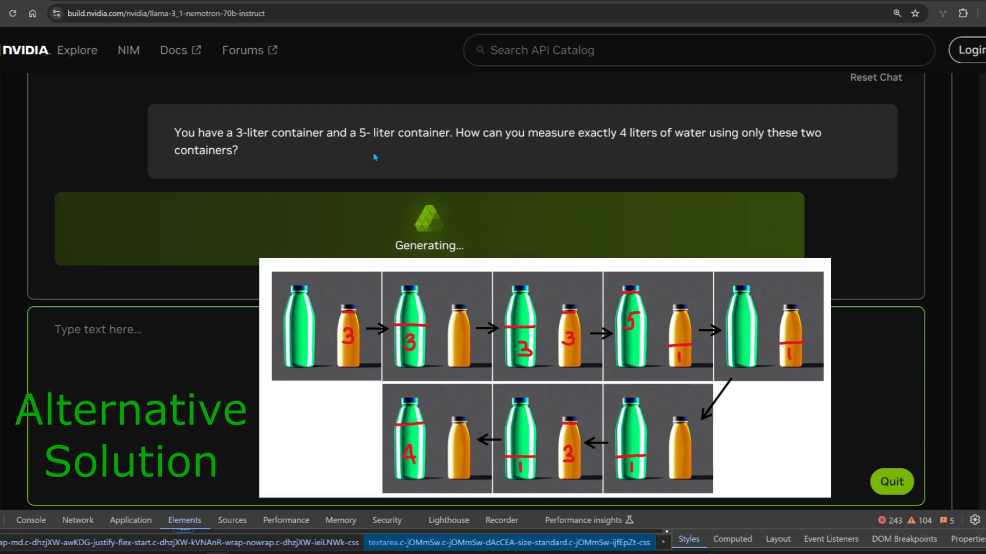
{"action": "mouse_move", "coordinate": [428, 161]}
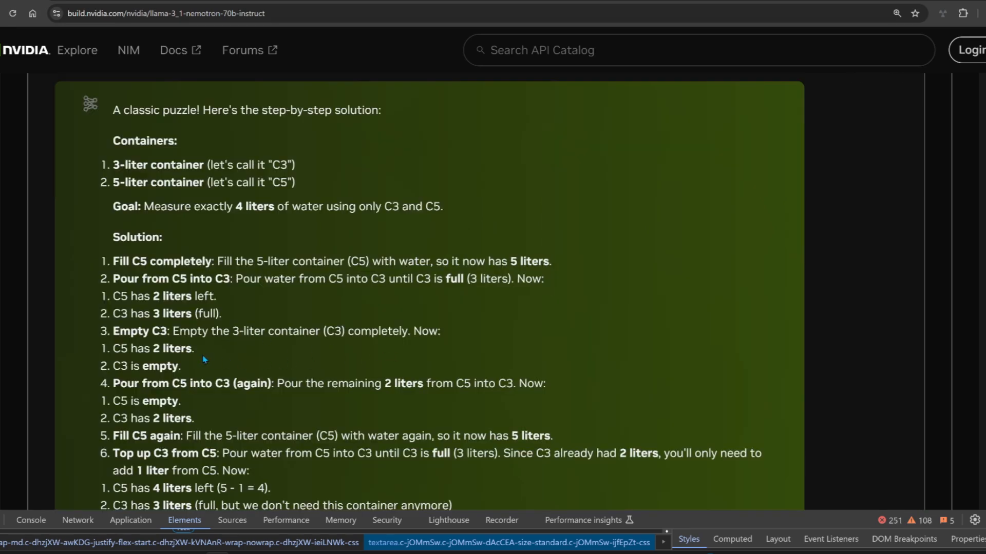
Scroll through Nemotron's step-by-step 3-liter/5-liter water puzzle answer.
{"action": "scroll", "scroll_direction": "down", "scroll_amount": 3}
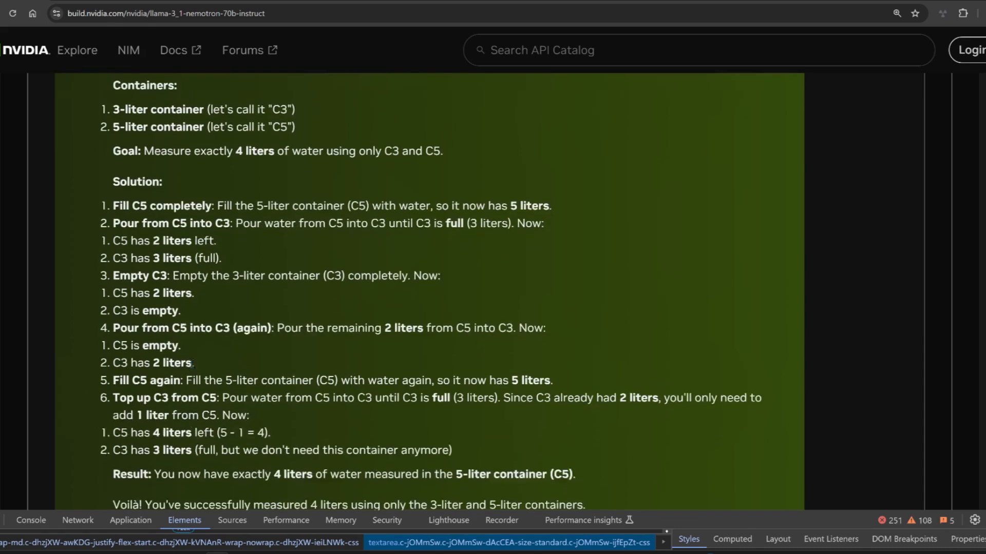
{"action": "mouse_move", "coordinate": [501, 350]}
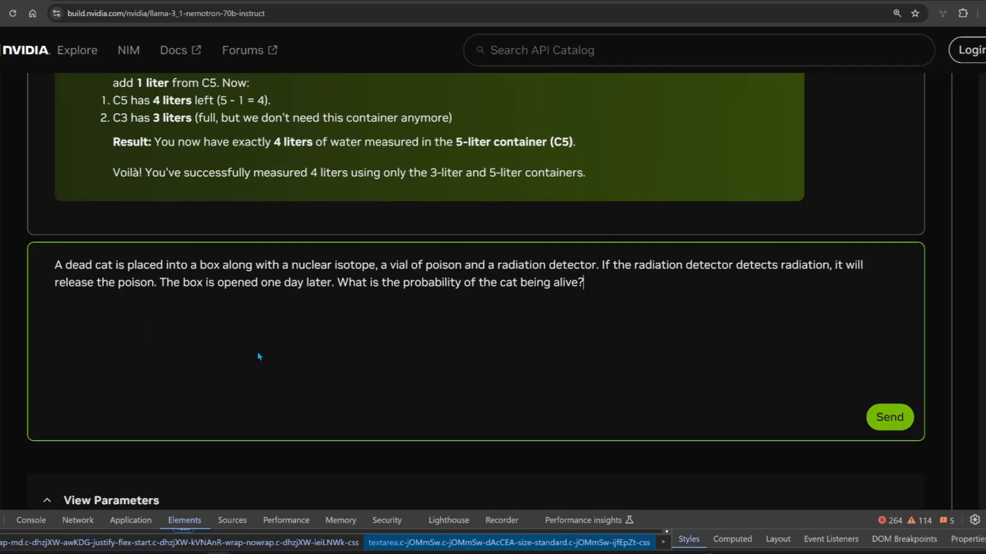
{"action": "mouse_move", "coordinate": [858, 430]}
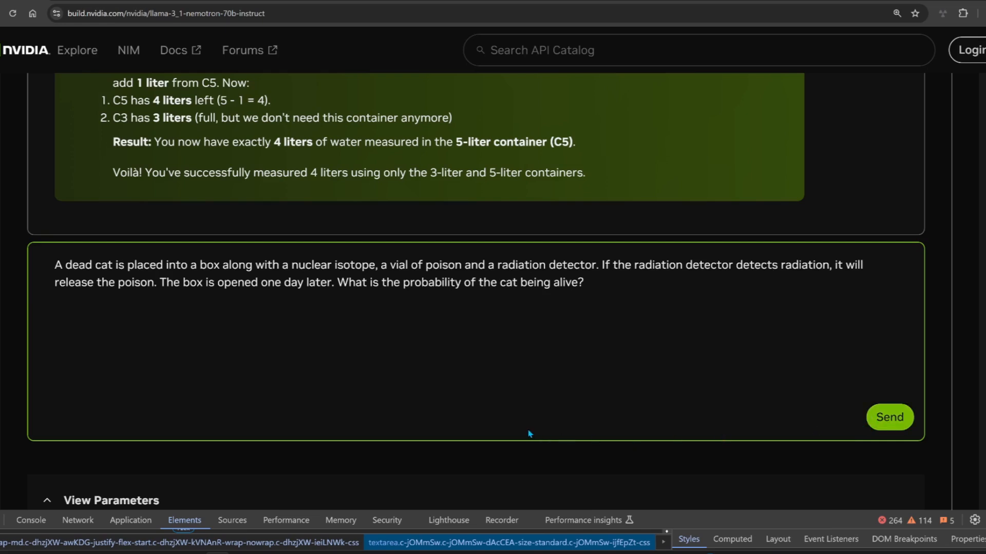
Send the dead cat in a box question and highlight its 0% survival conclusion.
{"action": "left_click", "coordinate": [888, 417]}
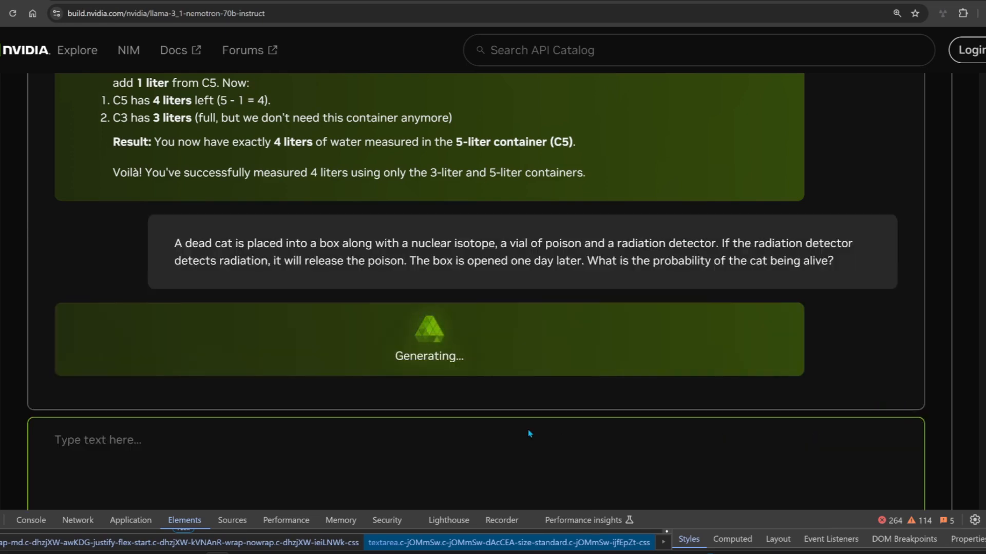
{"action": "mouse_move", "coordinate": [497, 394]}
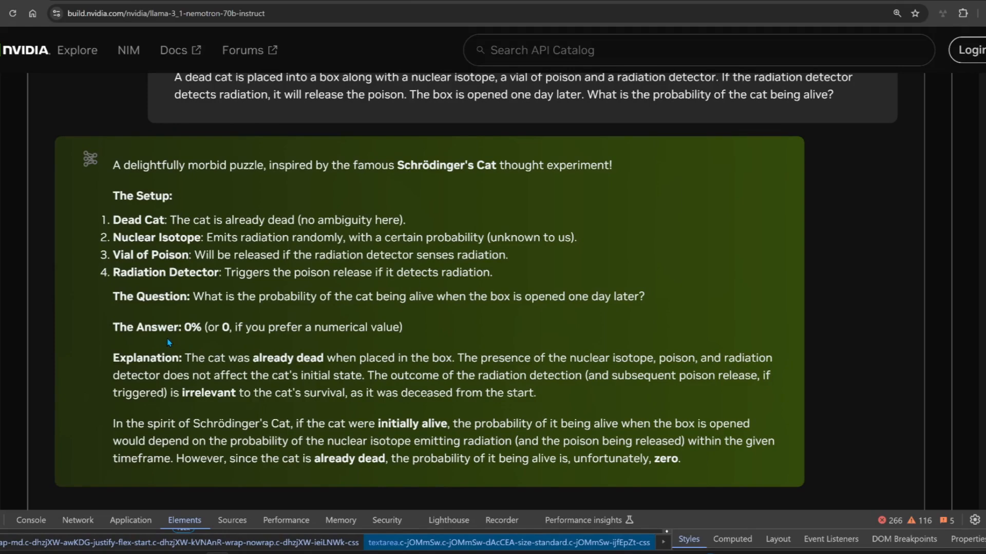
{"action": "left_click_drag", "start_coordinate": [208, 326], "coordinate": [397, 327]}
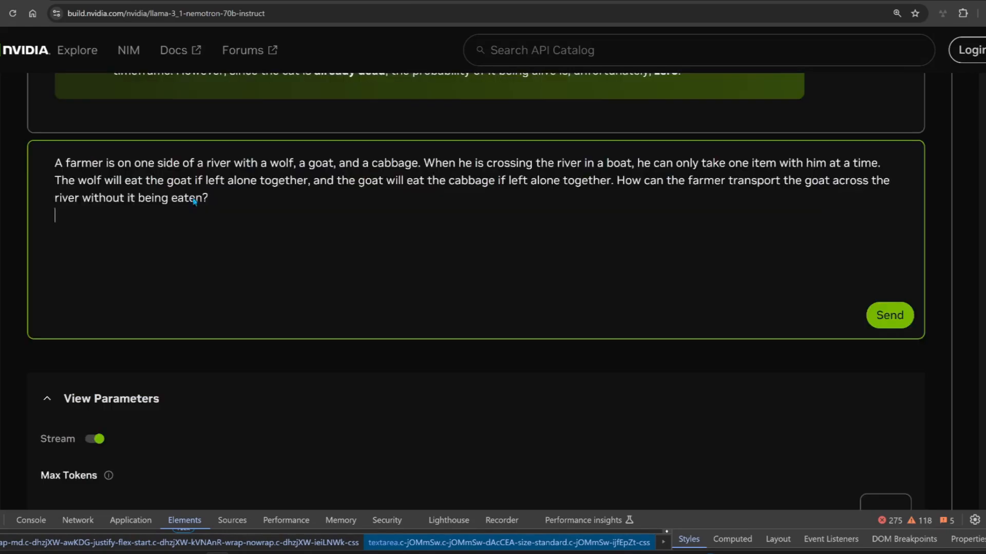
{"action": "mouse_move", "coordinate": [231, 226]}
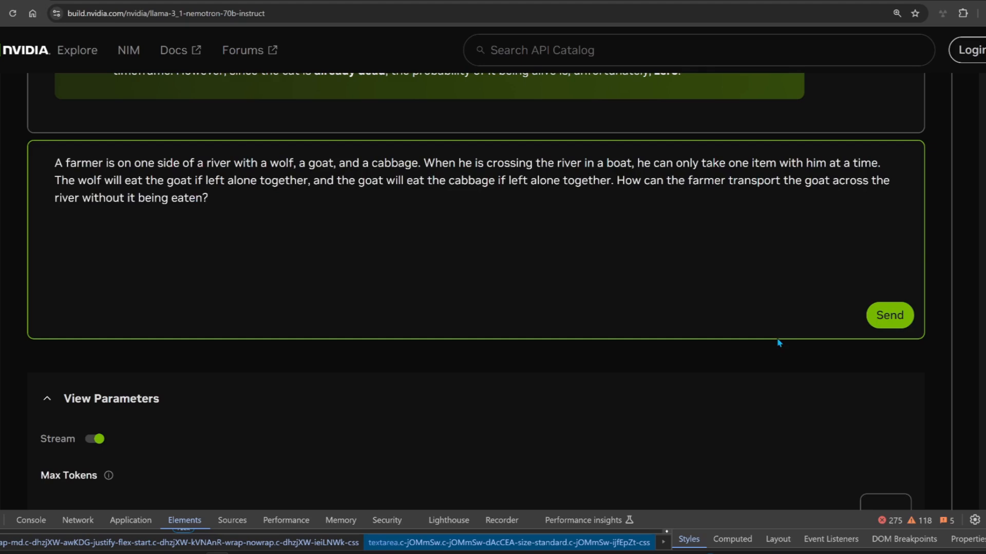
{"action": "mouse_move", "coordinate": [808, 343]}
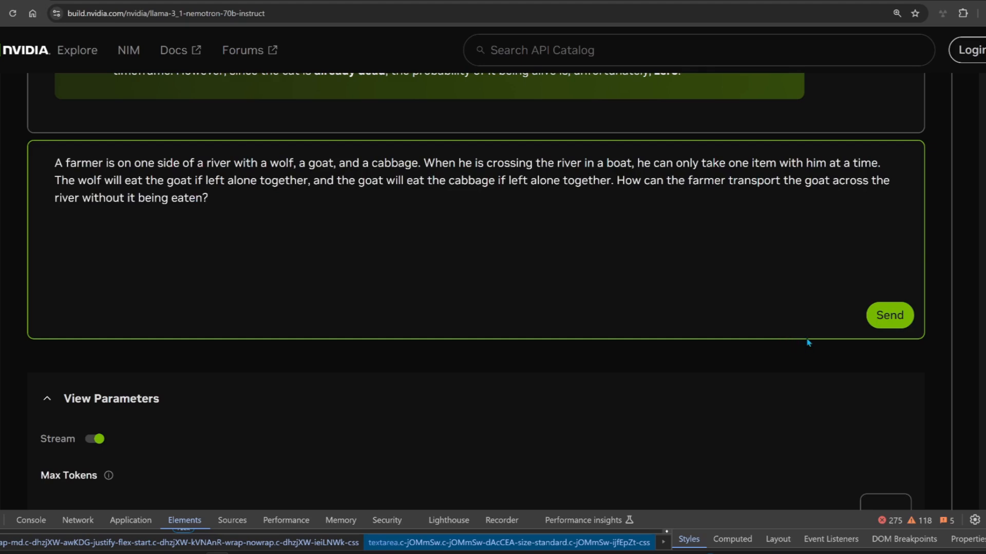
{"action": "mouse_move", "coordinate": [860, 325]}
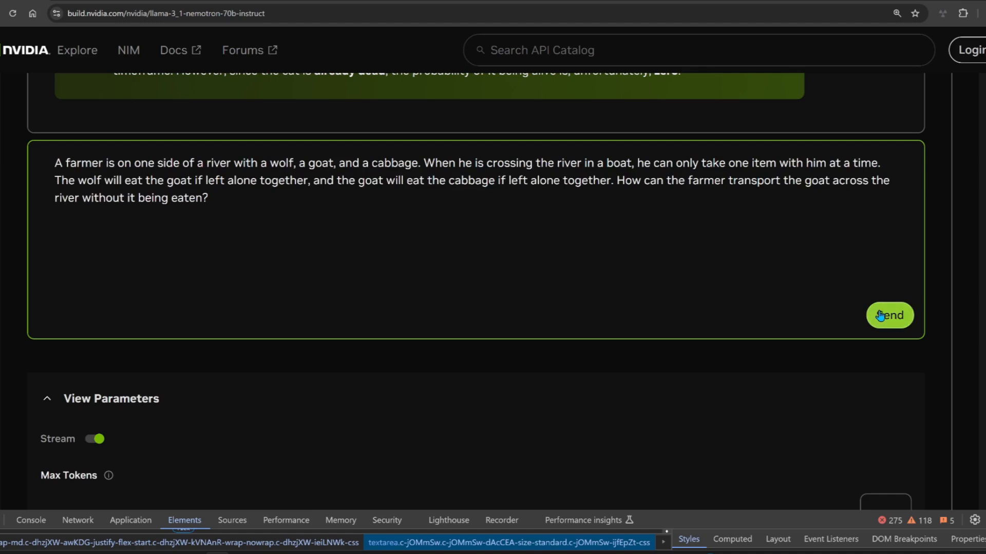
{"action": "mouse_move", "coordinate": [868, 319]}
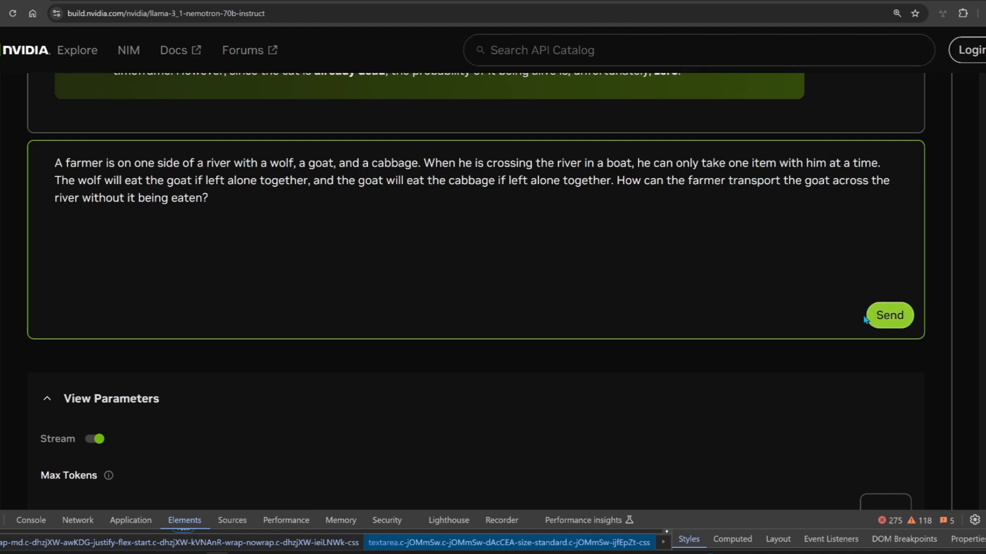
{"action": "mouse_move", "coordinate": [818, 328]}
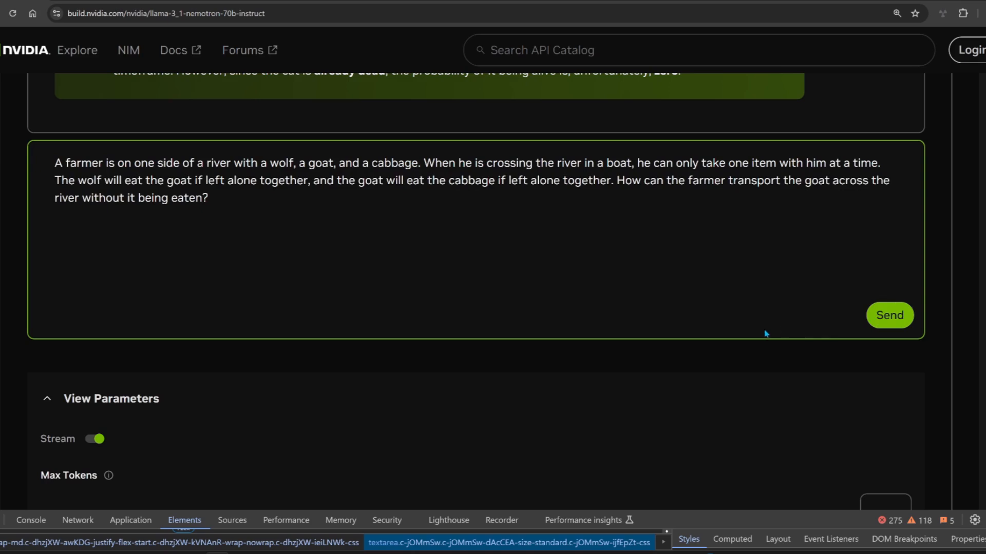
{"action": "mouse_move", "coordinate": [717, 337]}
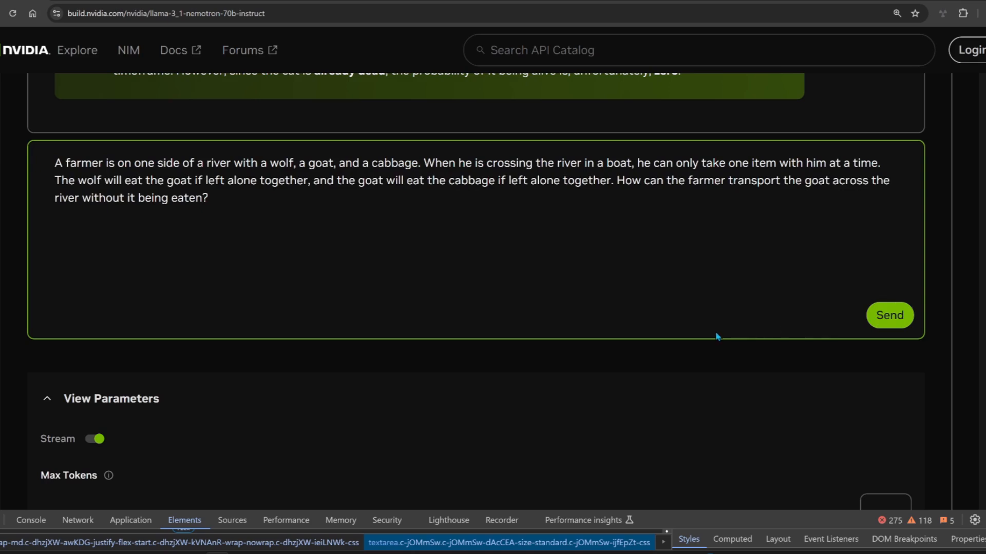
{"action": "mouse_move", "coordinate": [624, 340]}
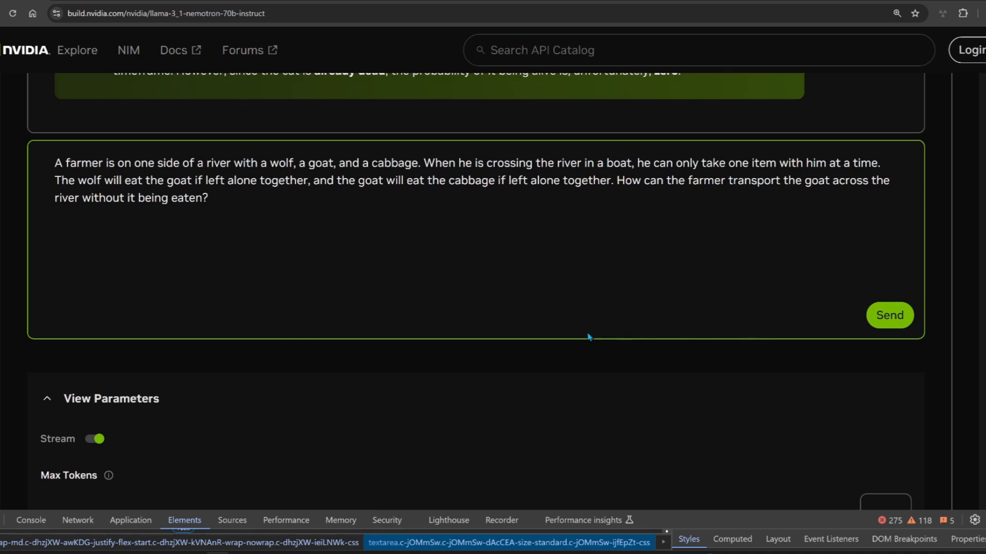
Send the farmer, wolf, goat and cabbage puzzle and highlight lines of its step-by-step solution.
{"action": "left_click", "coordinate": [888, 316]}
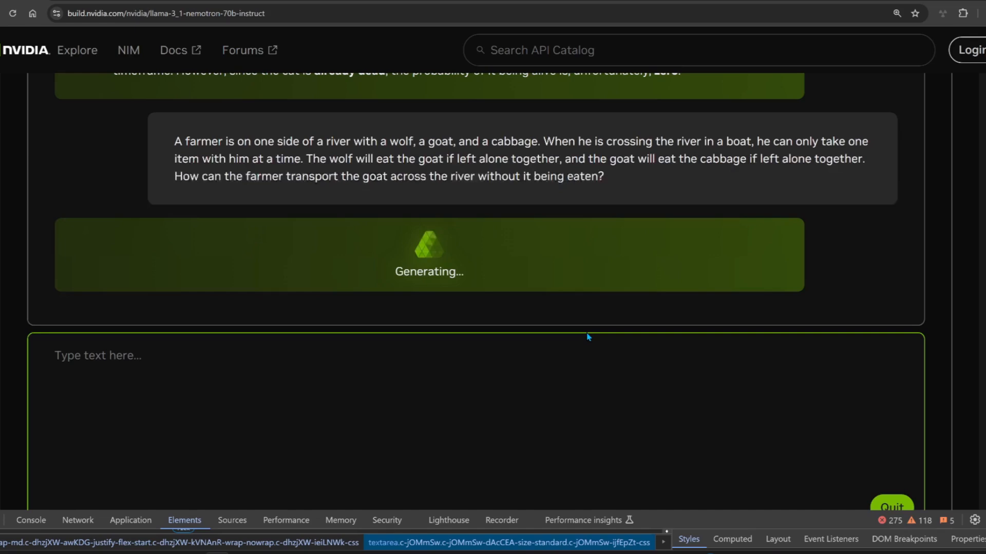
{"action": "mouse_move", "coordinate": [567, 299]}
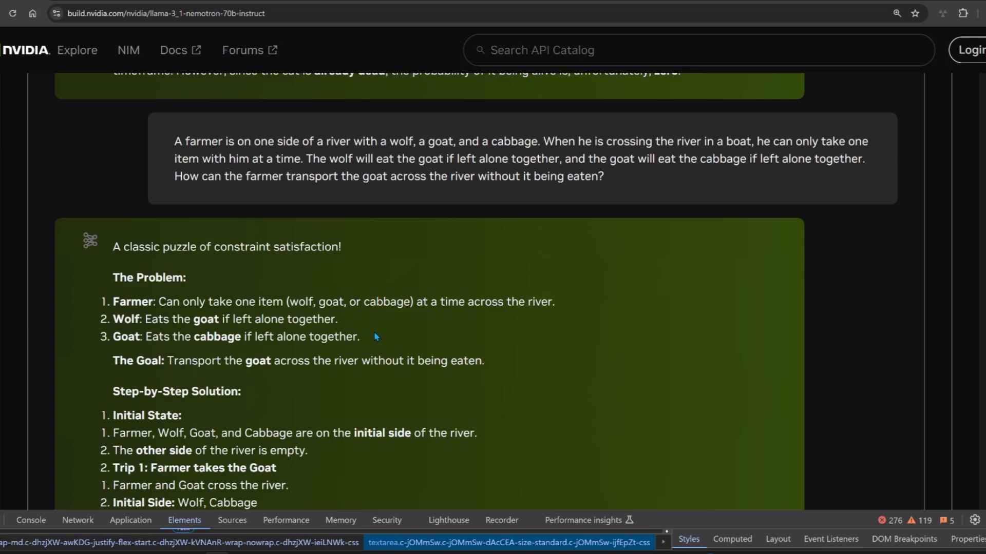
{"action": "scroll", "scroll_direction": "down", "scroll_amount": 3}
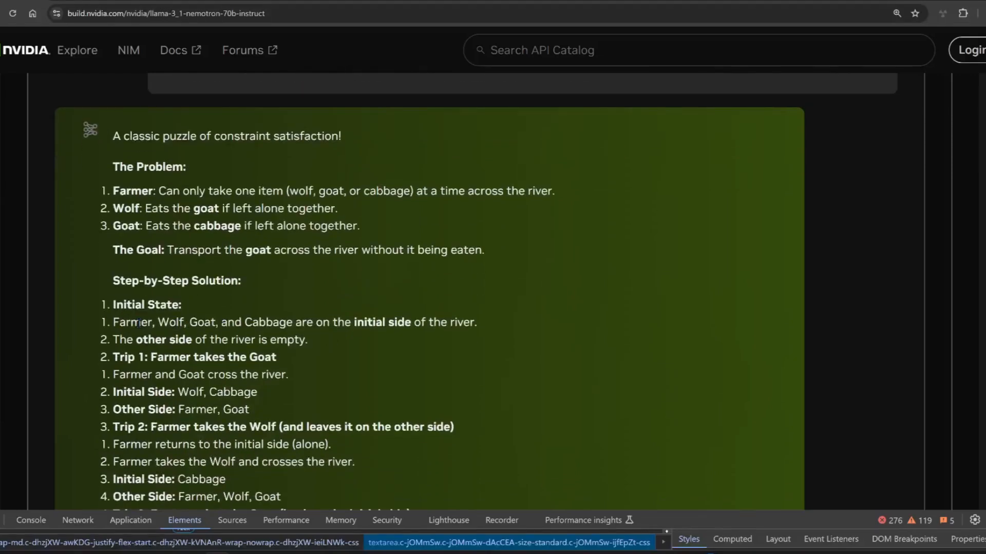
{"action": "left_click_drag", "start_coordinate": [144, 322], "coordinate": [455, 322]}
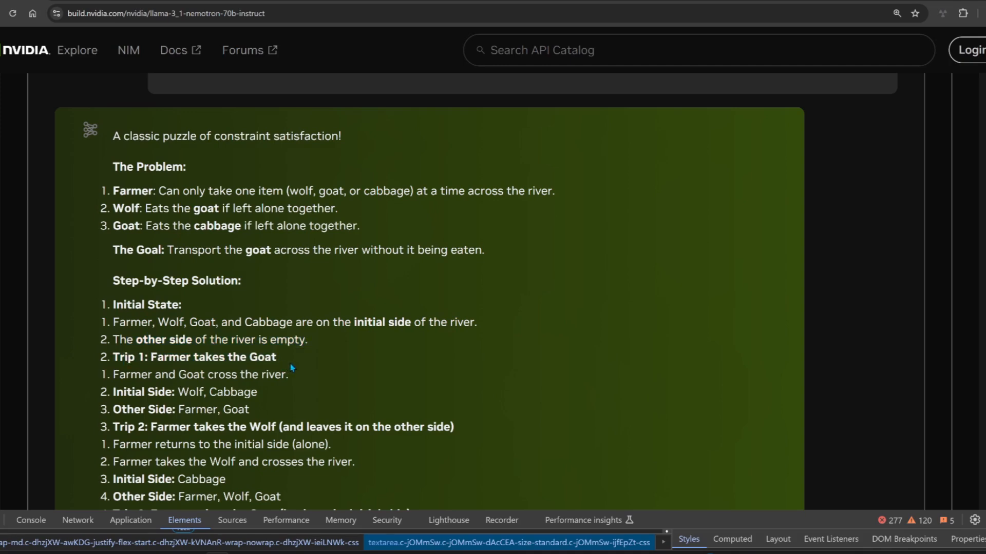
{"action": "left_click_drag", "start_coordinate": [117, 374], "coordinate": [283, 374]}
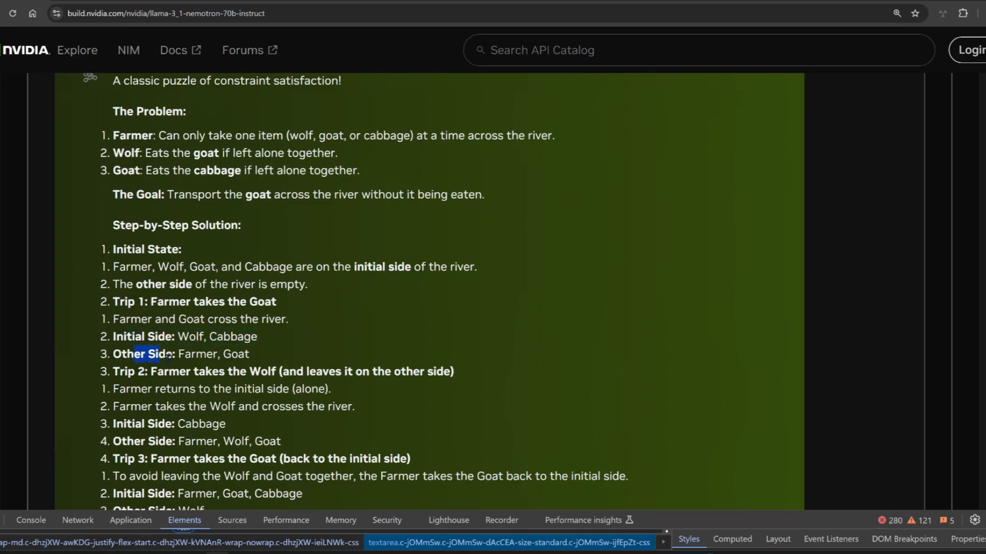
{"action": "left_click_drag", "start_coordinate": [139, 353], "coordinate": [231, 371]}
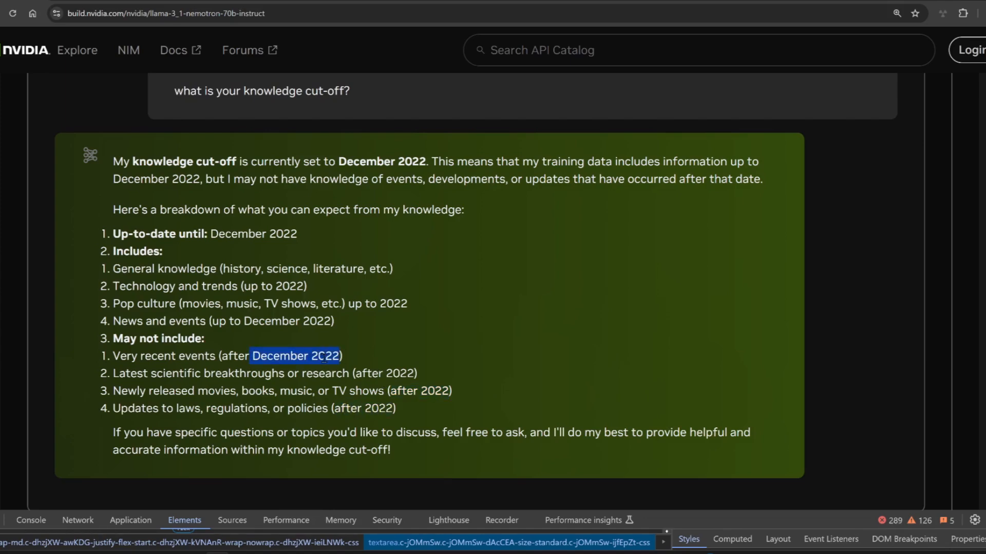
Clear the highlight on Nemotron's December 2022 knowledge cut-off answer.
{"action": "left_click", "coordinate": [323, 360]}
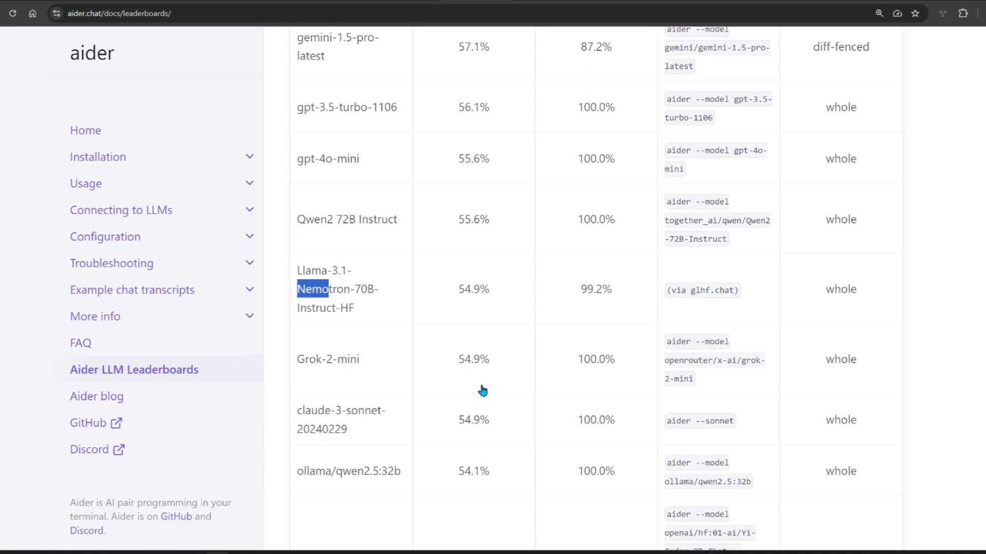
{"action": "mouse_move", "coordinate": [390, 335]}
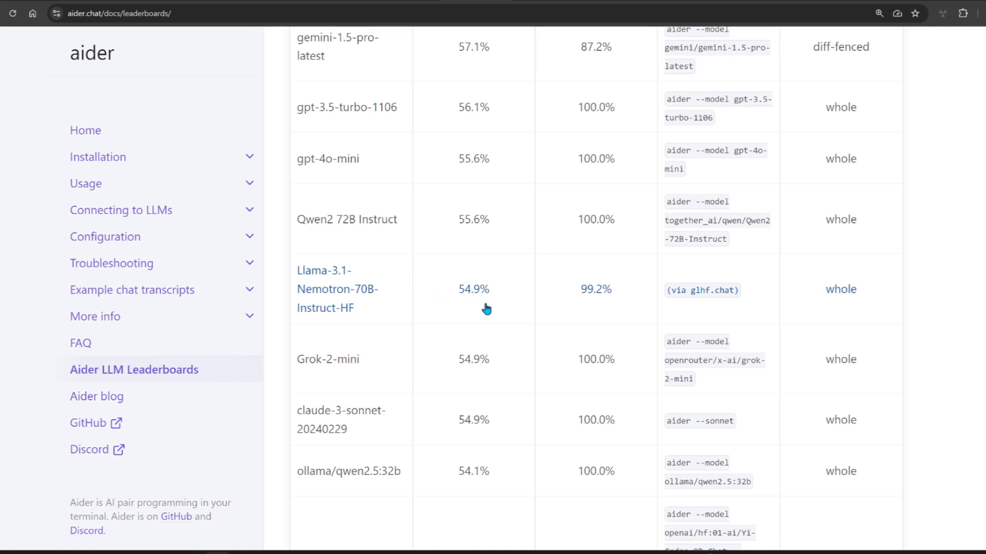
{"action": "mouse_move", "coordinate": [579, 356]}
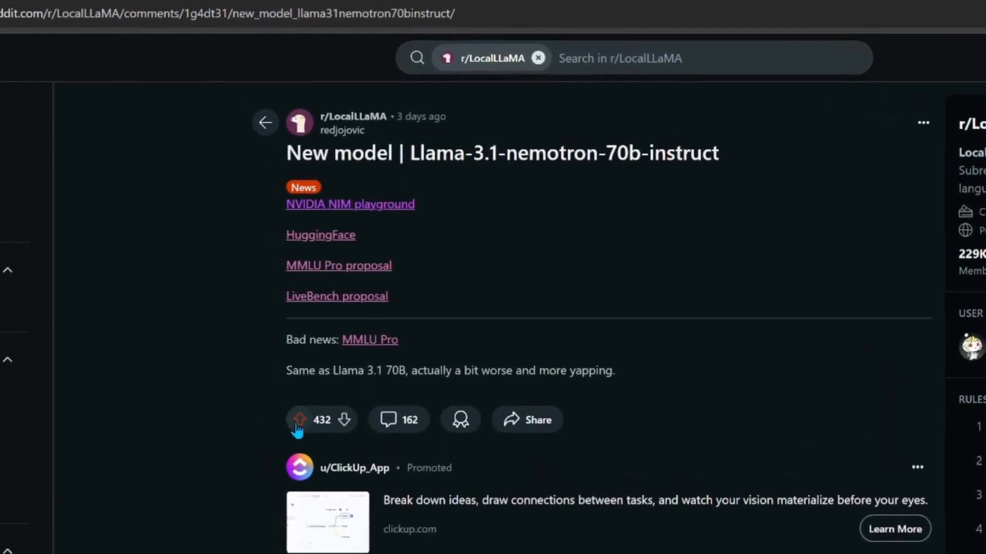
Upvote the r/LocalLLaMA Llama-3.1-nemotron-70b-instruct announcement post.
{"action": "left_click", "coordinate": [298, 420]}
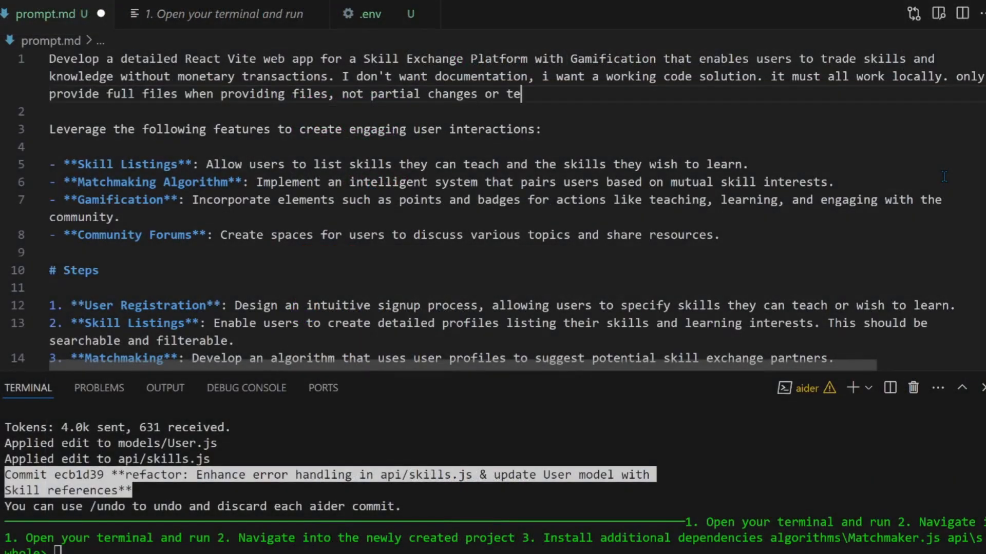
Append 'text like // rest of code or // code remains the same.' to the prompt's opening line in prompt.md.
{"action": "type", "text": "xt like"}
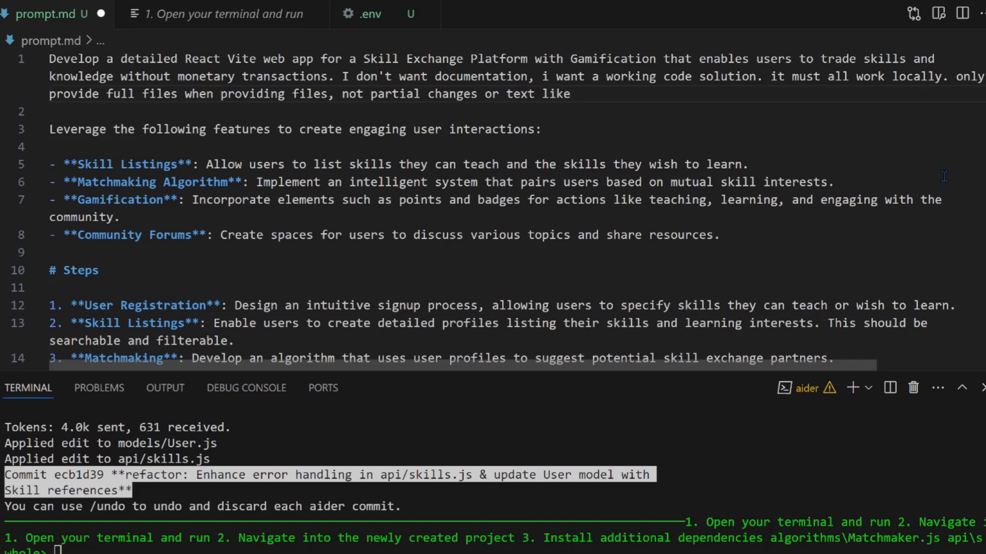
{"action": "type", "text": "// rest of code"}
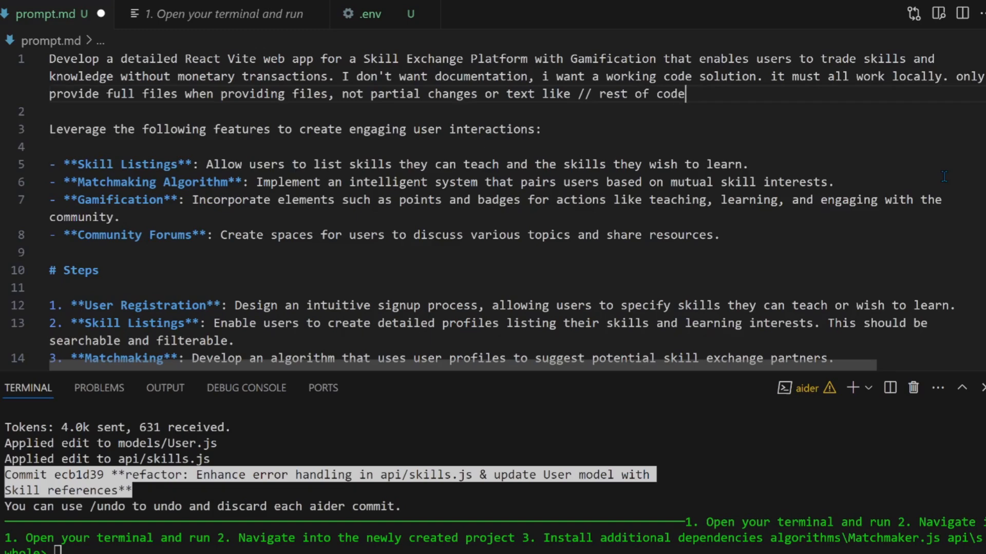
{"action": "type", "text": "or"}
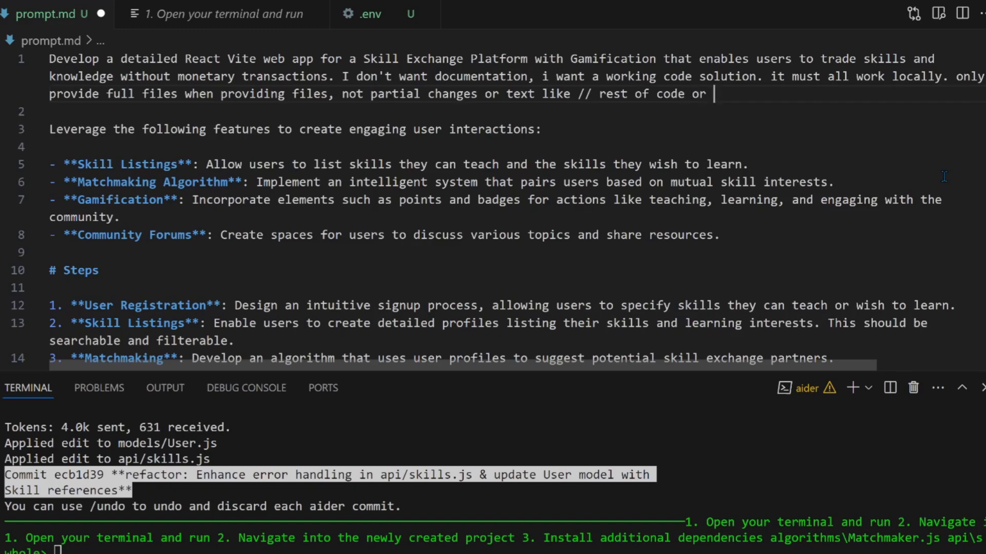
{"action": "type", "text": "//code re"}
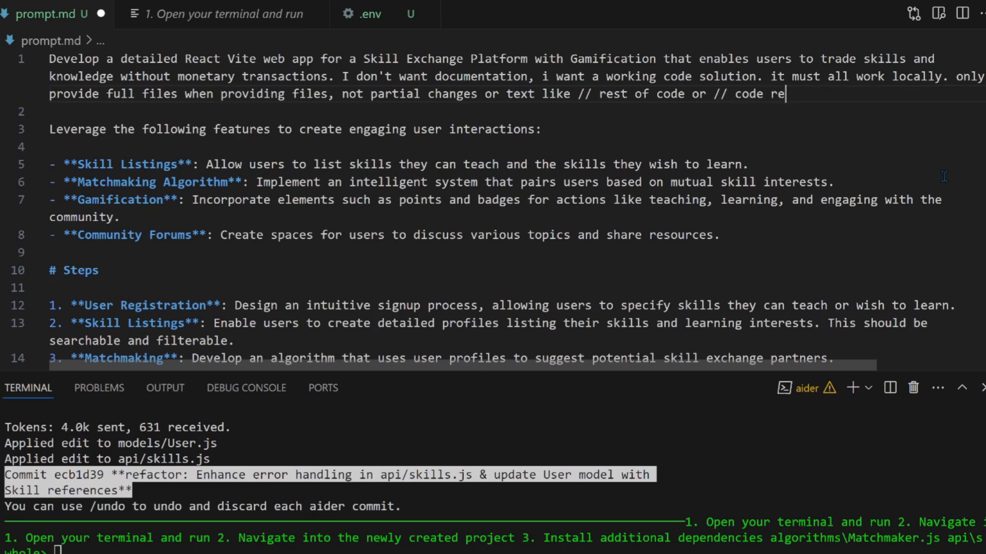
{"action": "type", "text": "mains"}
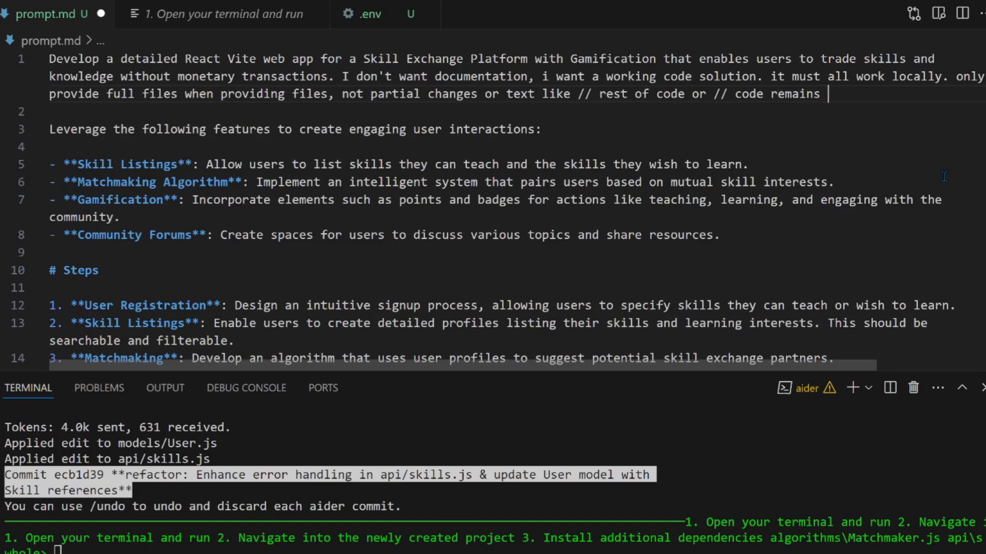
{"action": "type", "text": "the same."}
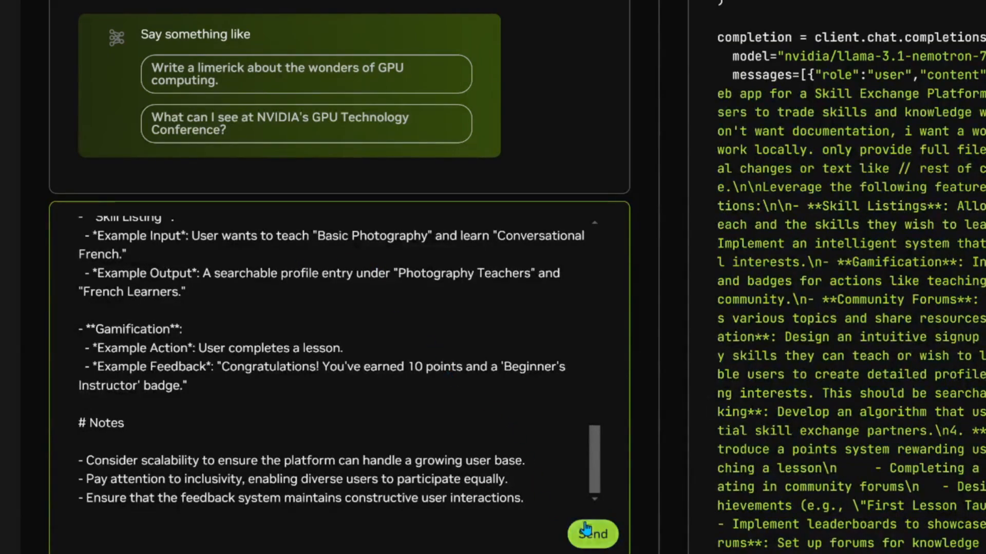
Submit the full skill-exchange platform prompt to Nemotron in the NIM playground.
{"action": "left_click", "coordinate": [591, 533]}
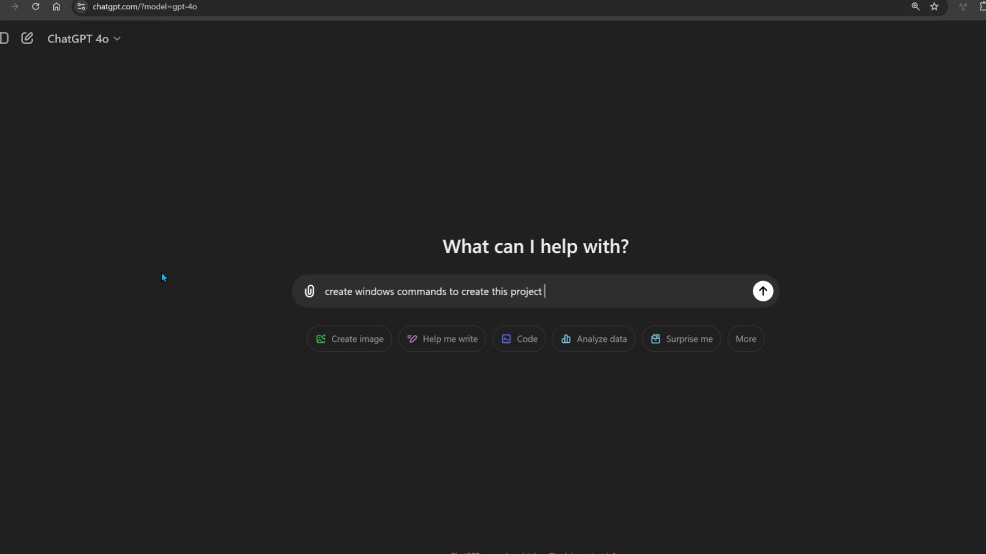
Ask ChatGPT for Windows commands creating the skill-exchange-platform project structure and read the reply.
{"action": "type", "text": "structure:"}
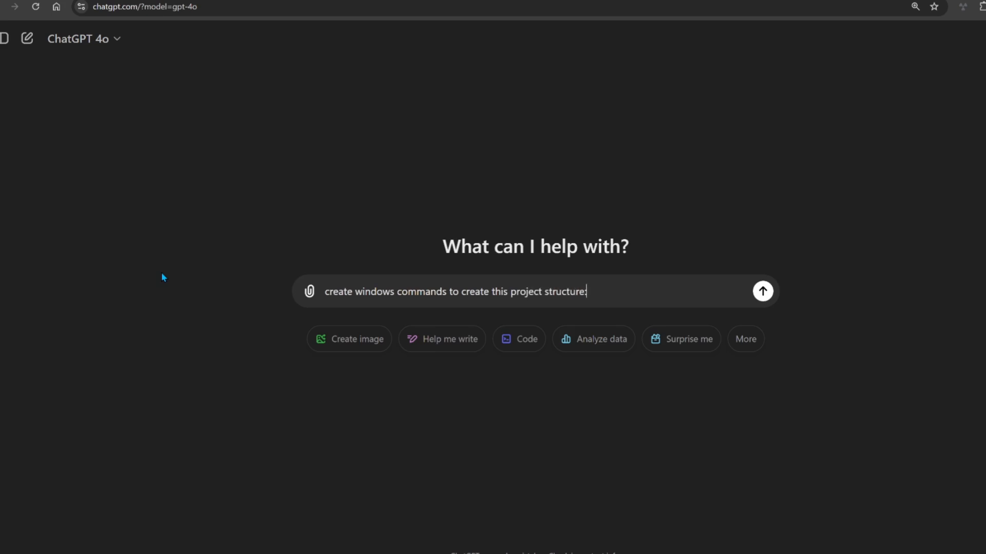
{"action": "left_click", "coordinate": [761, 291]}
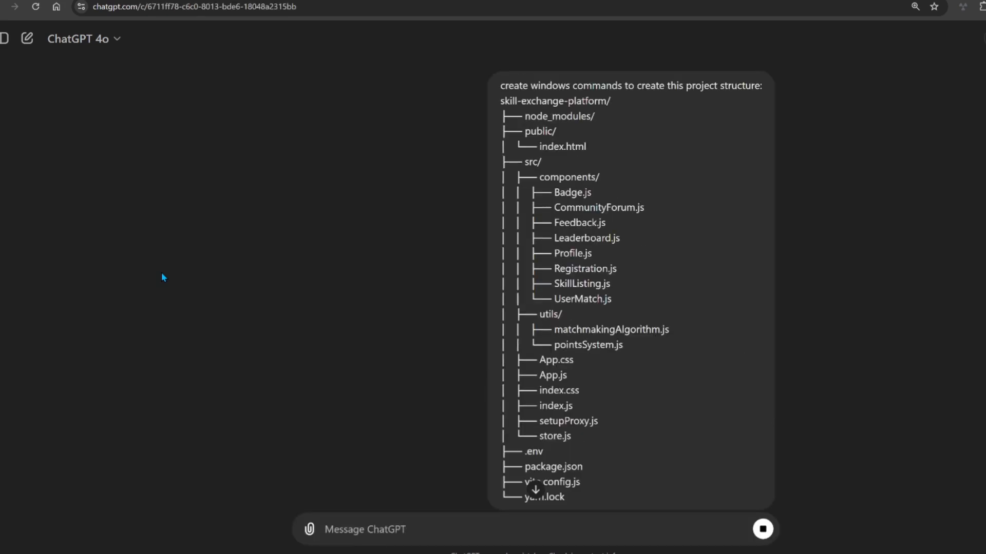
{"action": "scroll", "scroll_direction": "down", "scroll_amount": 3}
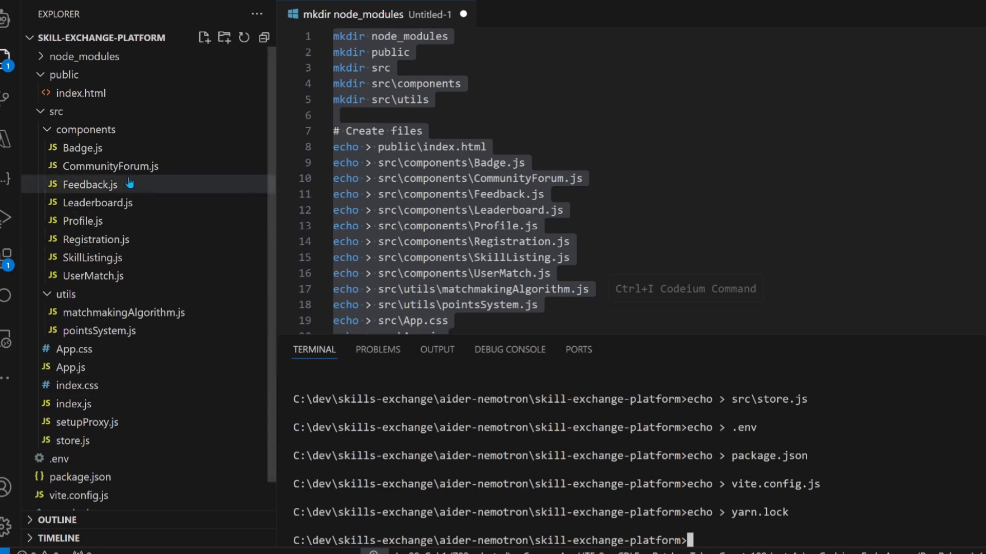
Inspect Registration.js, Profile.js and App.css, each containing only 'ECHO is on'.
{"action": "left_click", "coordinate": [95, 239]}
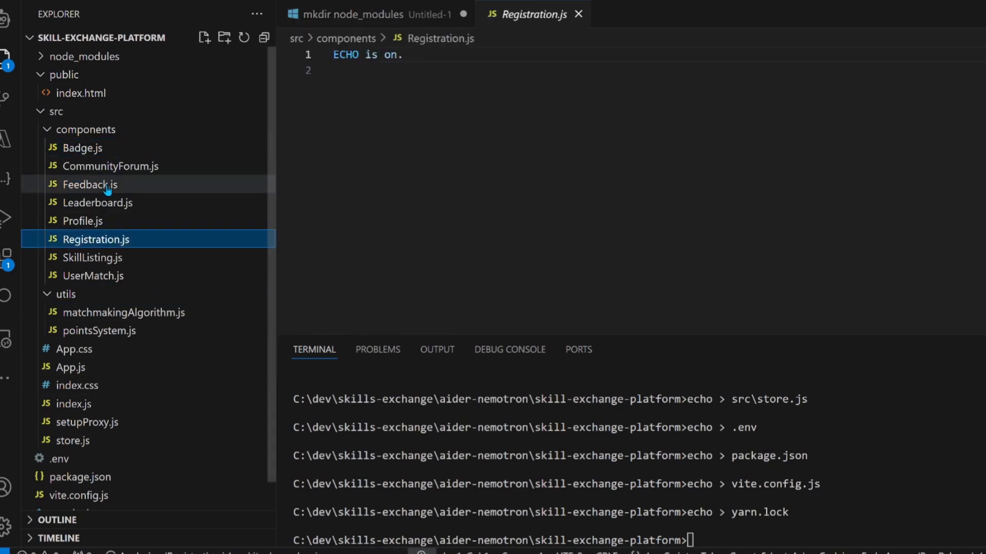
{"action": "left_click", "coordinate": [82, 221]}
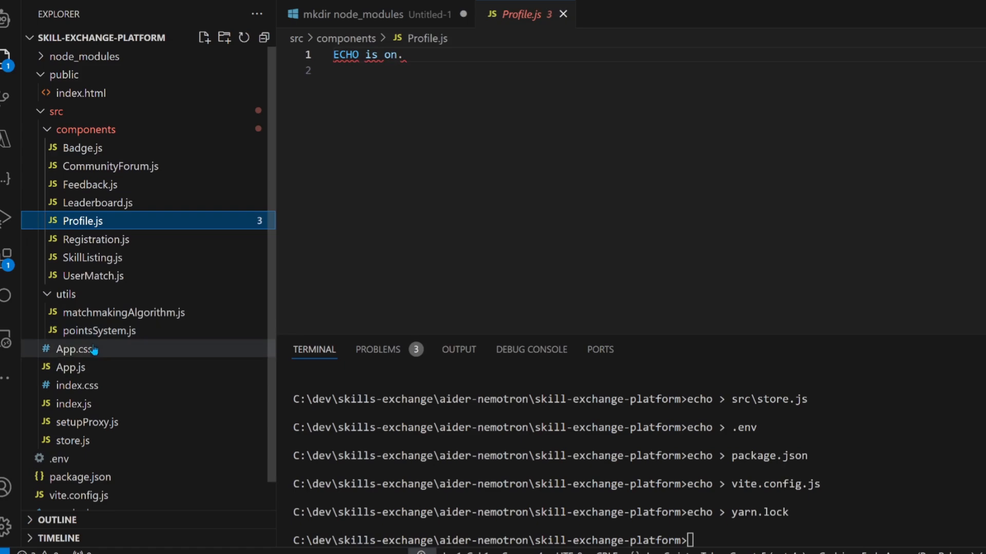
{"action": "left_click", "coordinate": [124, 312]}
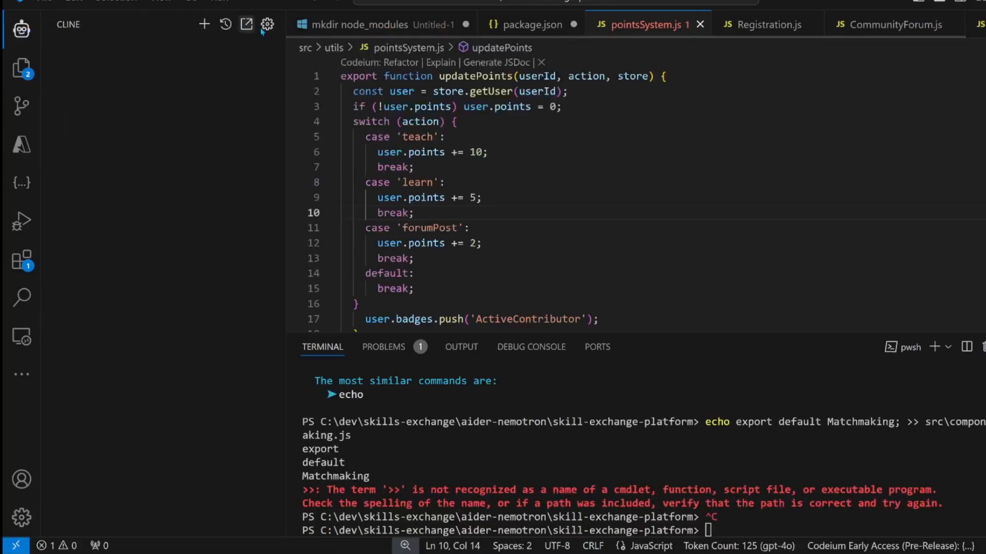
Set Cline's model to nvidia/llama-3.1-nemotron-70b-instruct and begin the run-and-fix task.
{"action": "left_click", "coordinate": [267, 24]}
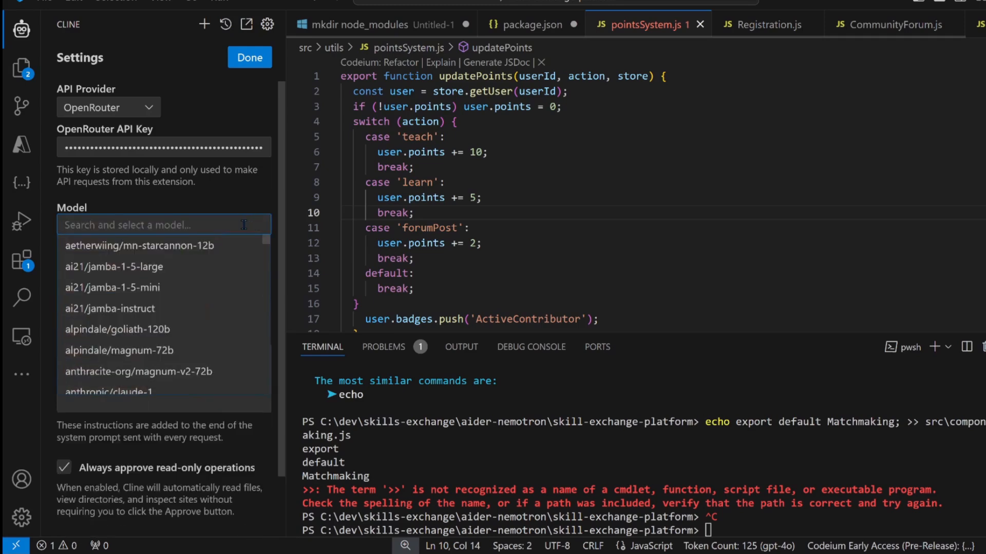
{"action": "type", "text": "nema"}
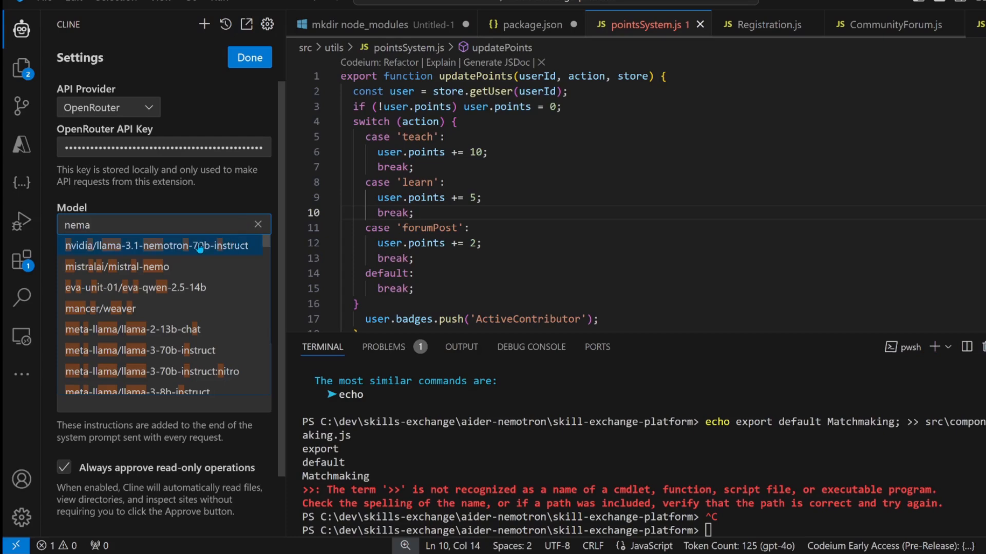
{"action": "left_click", "coordinate": [158, 245]}
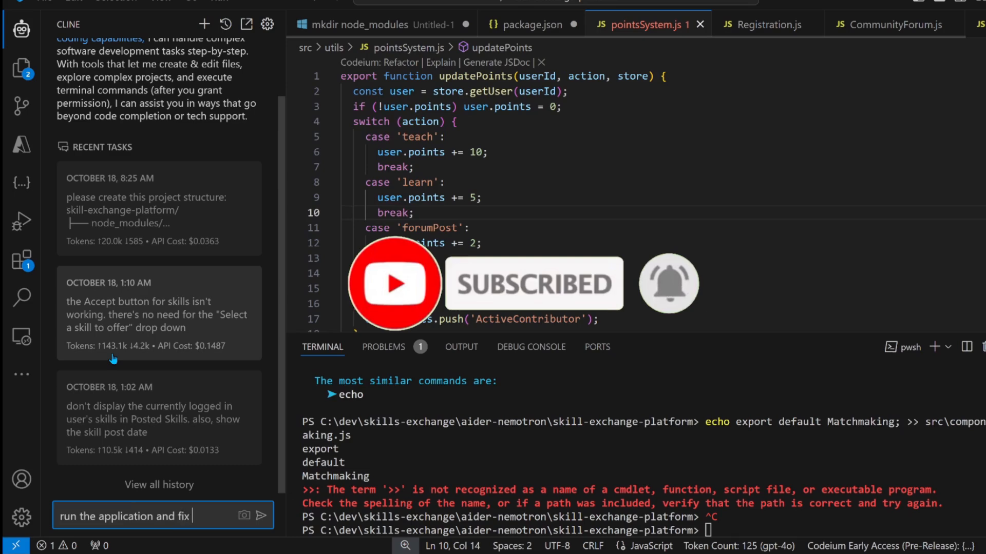
{"action": "left_click", "coordinate": [262, 515]}
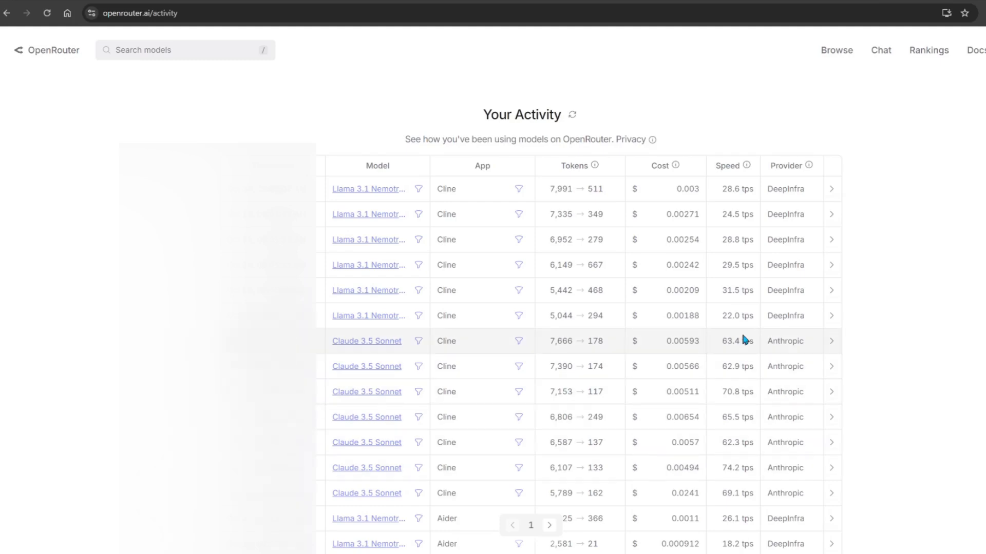
{"action": "mouse_move", "coordinate": [785, 332]}
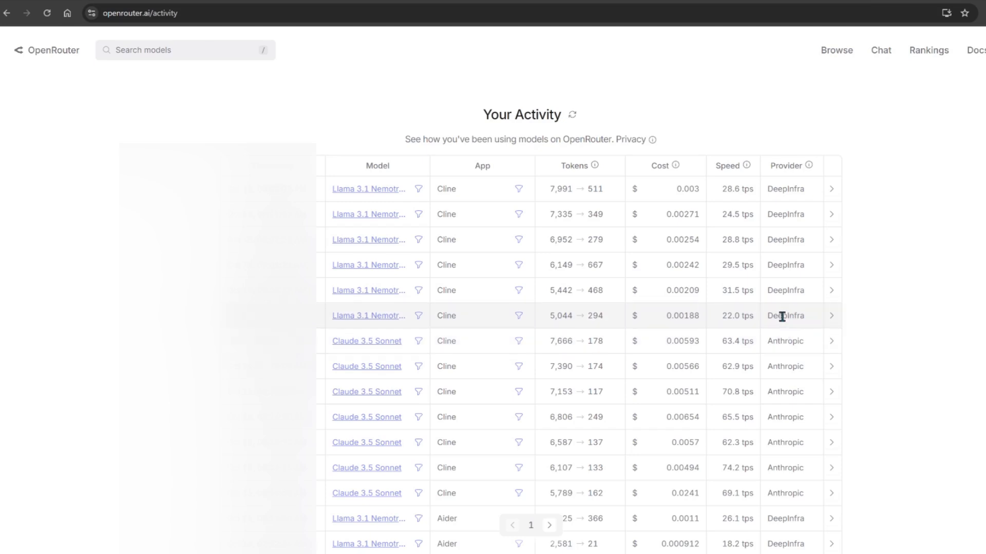
Highlight the DeepInfra provider on a Llama 3.1 Nemotron activity row.
{"action": "double_click", "coordinate": [784, 315]}
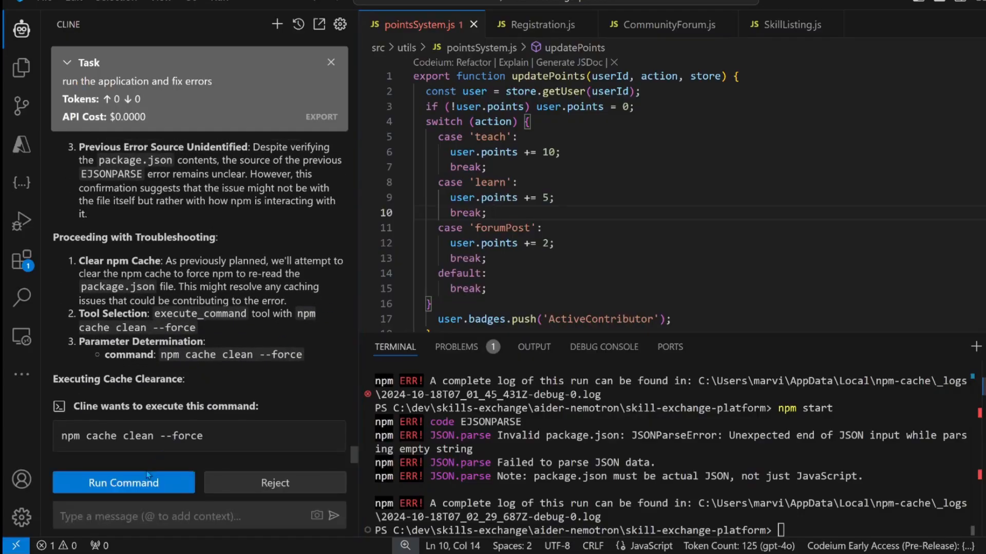
Approve npm cache clean --force and repeated npm start runs until Vite serves localhost:5173.
{"action": "left_click", "coordinate": [123, 483]}
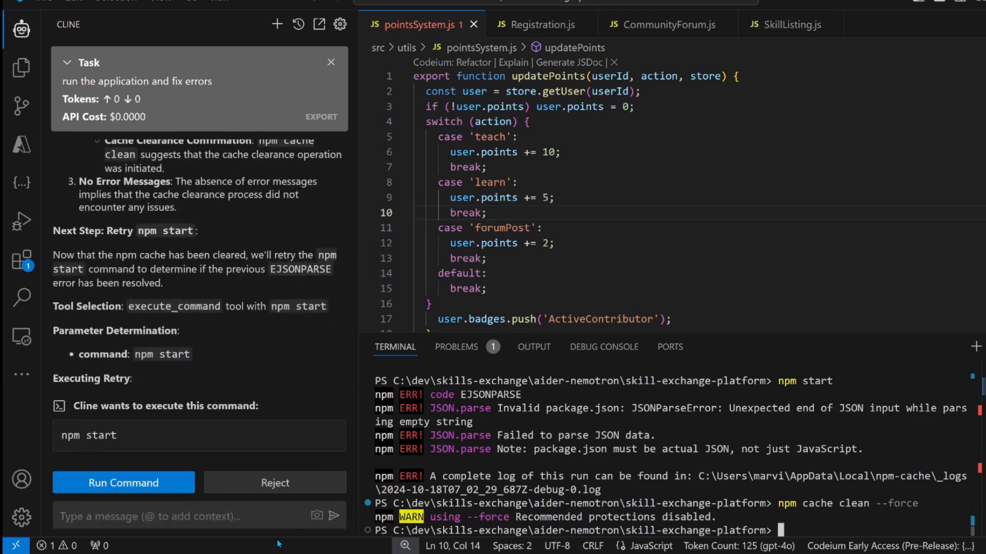
{"action": "left_click", "coordinate": [123, 482]}
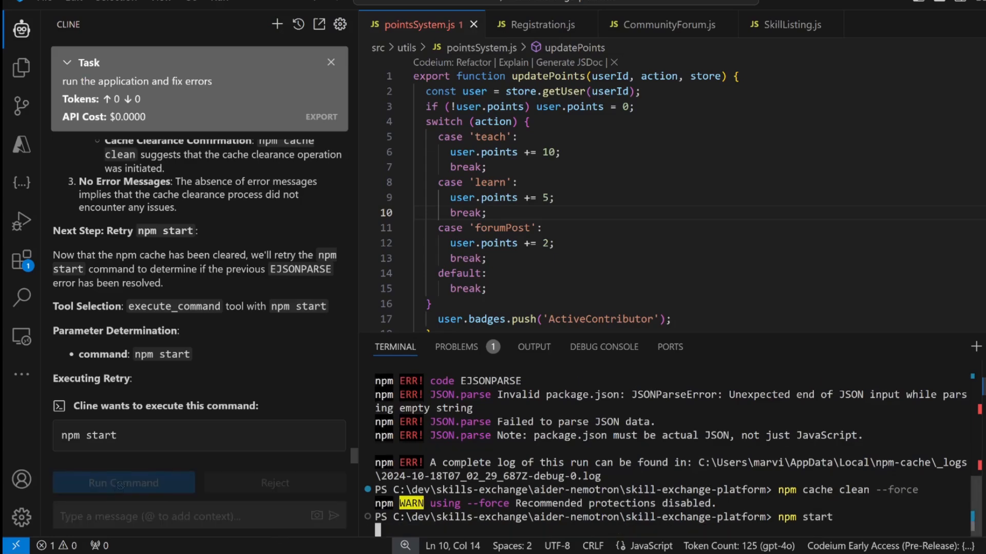
{"action": "left_click", "coordinate": [124, 483]}
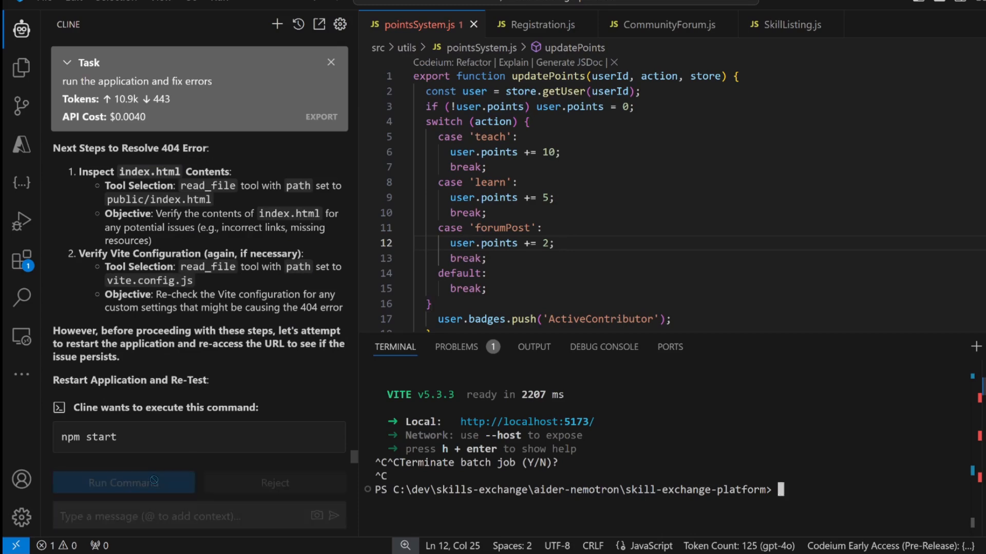
{"action": "left_click", "coordinate": [123, 483]}
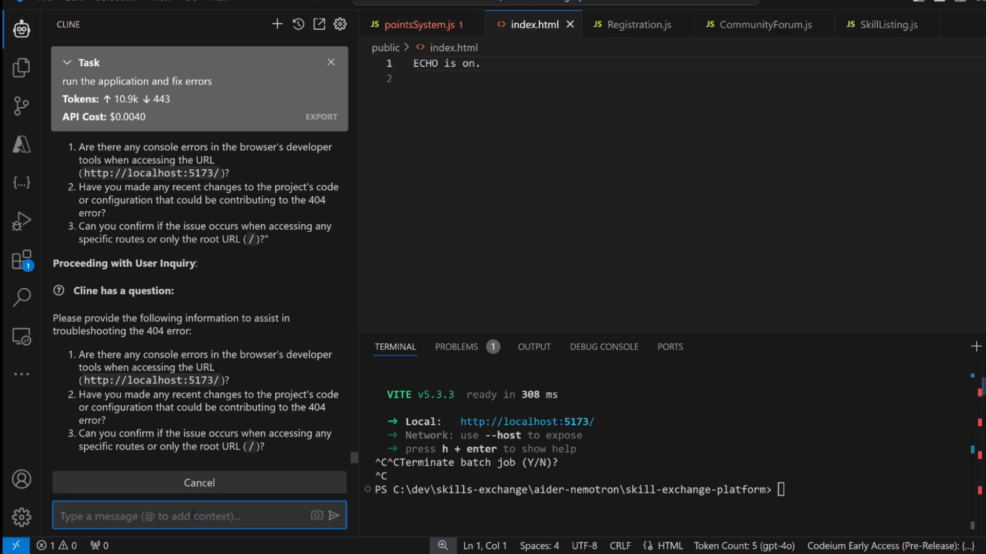
Send Cline a message referencing @/public/index.html.
{"action": "type", "text": "@ind"}
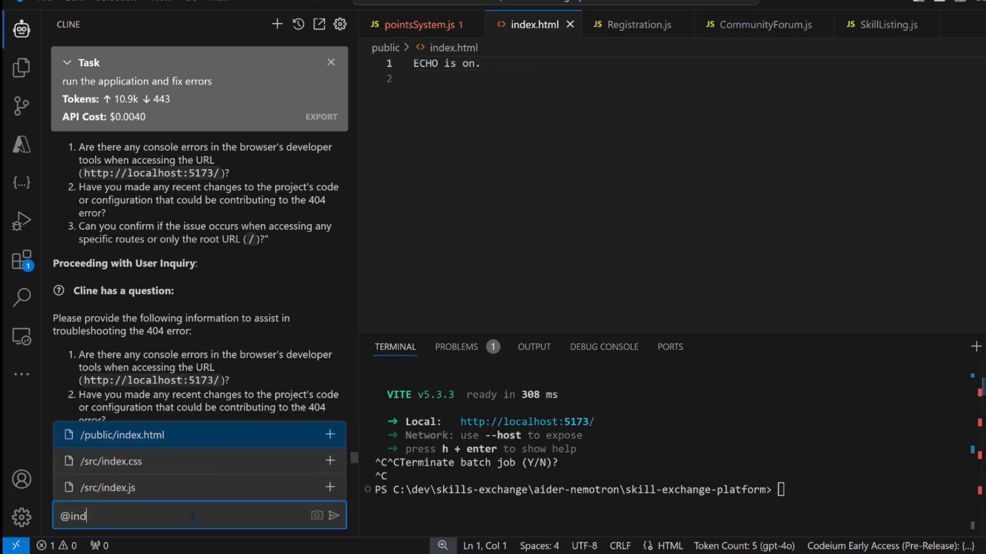
{"action": "left_click", "coordinate": [122, 436]}
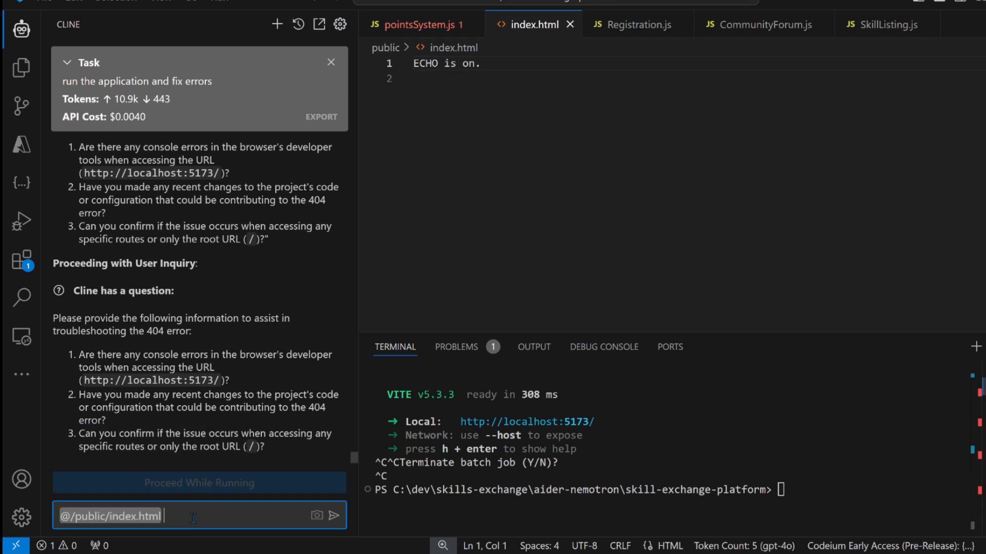
{"action": "left_click", "coordinate": [334, 515]}
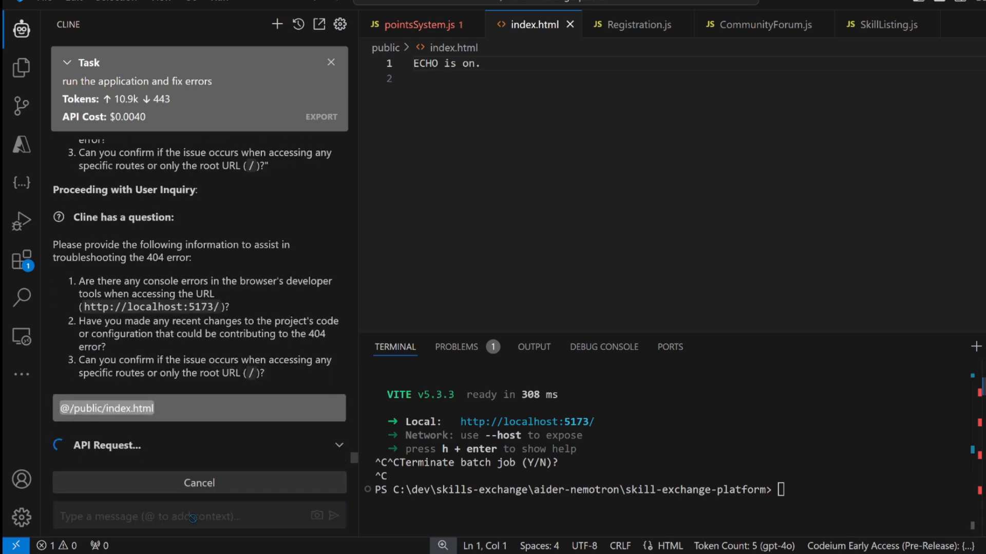
{"action": "scroll", "scroll_direction": "down", "scroll_amount": 3}
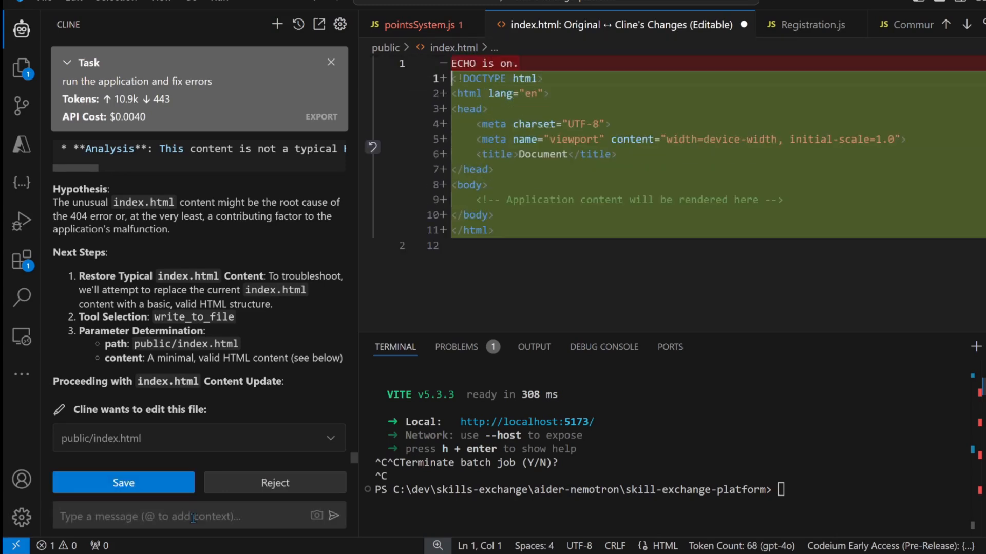
Accept the minimal HTML rewrite of index.html and let npm start rerun.
{"action": "left_click", "coordinate": [123, 483]}
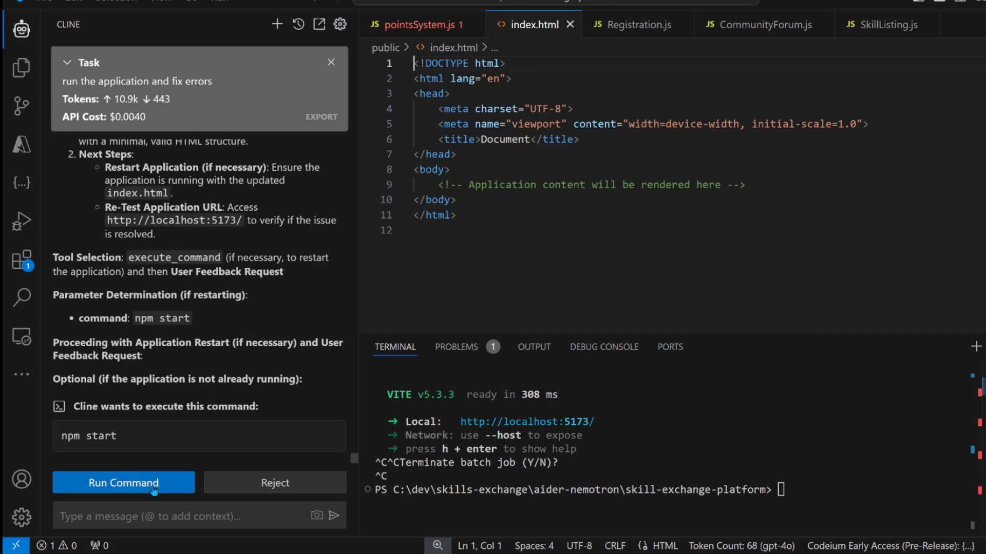
{"action": "left_click", "coordinate": [123, 482]}
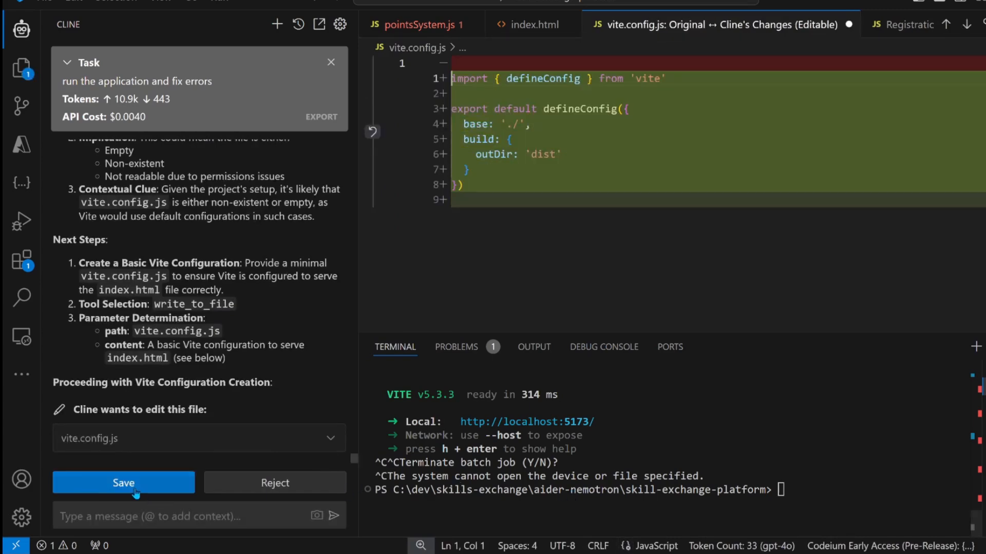
Save the new vite.config.js, proceed while npm start runs, and install vite --save-dev.
{"action": "left_click", "coordinate": [123, 483]}
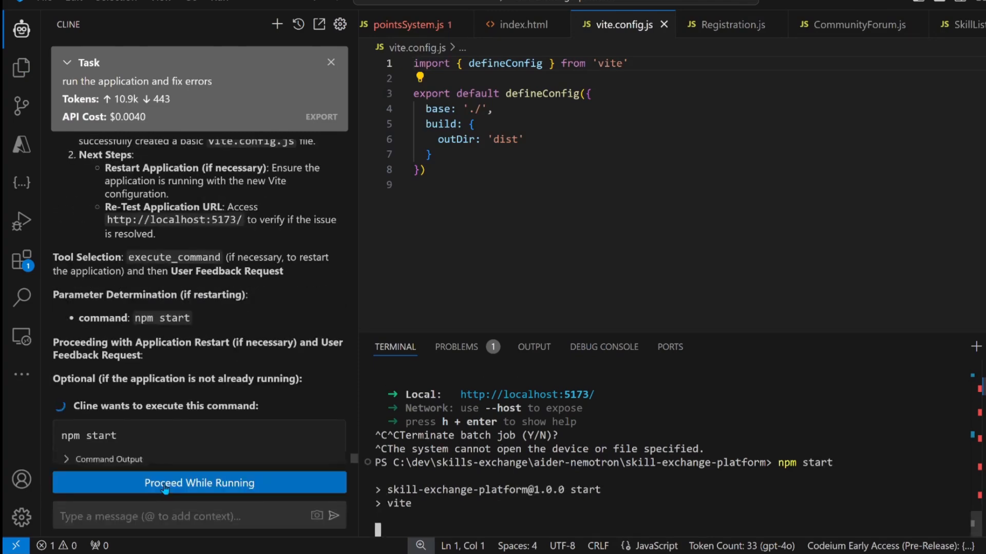
{"action": "left_click", "coordinate": [198, 483]}
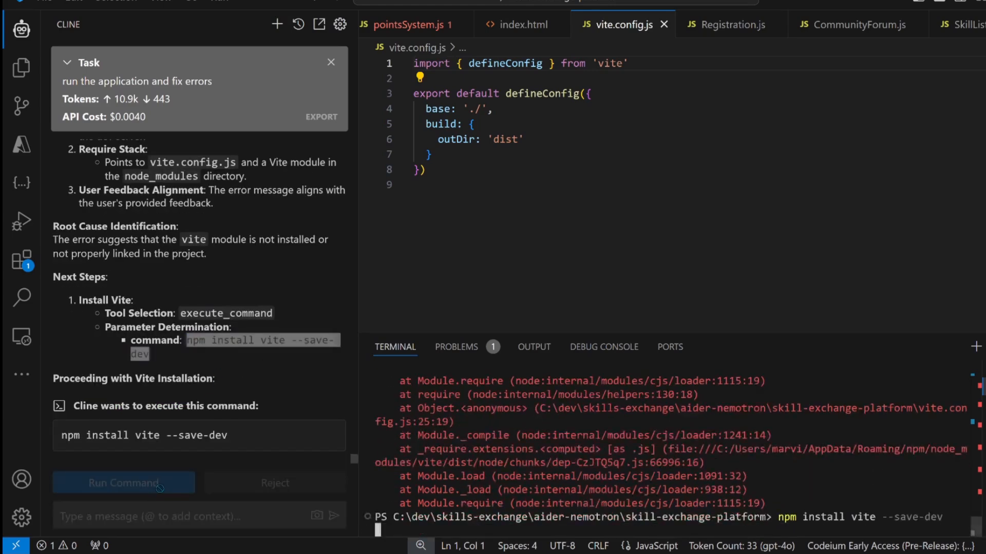
{"action": "left_click", "coordinate": [124, 482]}
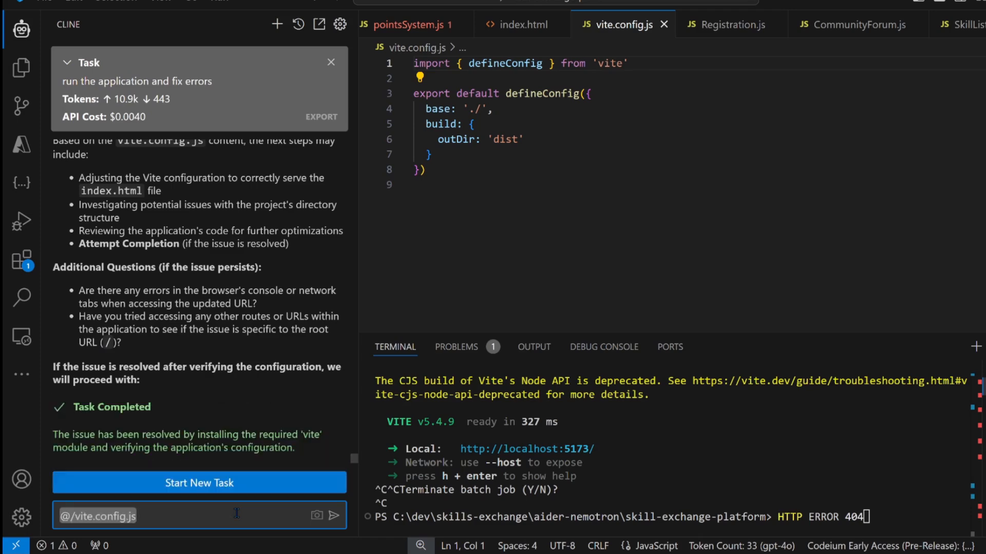
Send Cline @/vite.config.js @/src/ @/public/ and accept the root div added to index.html.
{"action": "type", "text": "@/src/"}
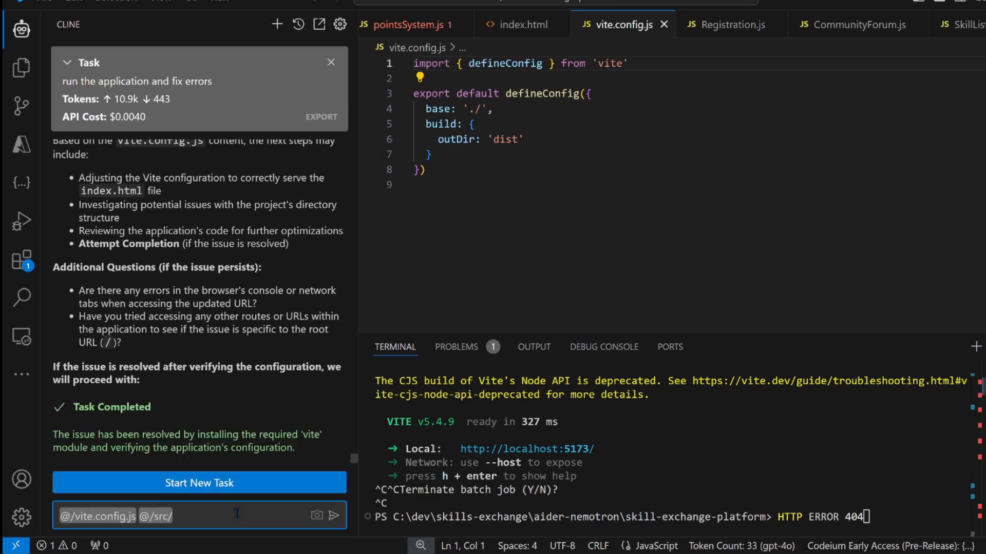
{"action": "type", "text": "@"}
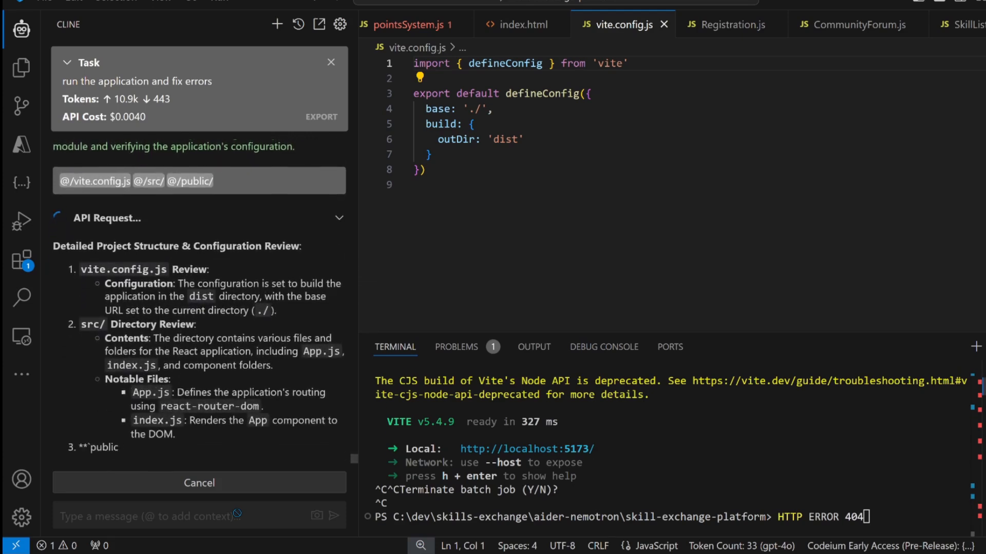
{"action": "scroll", "scroll_direction": "down", "scroll_amount": 3}
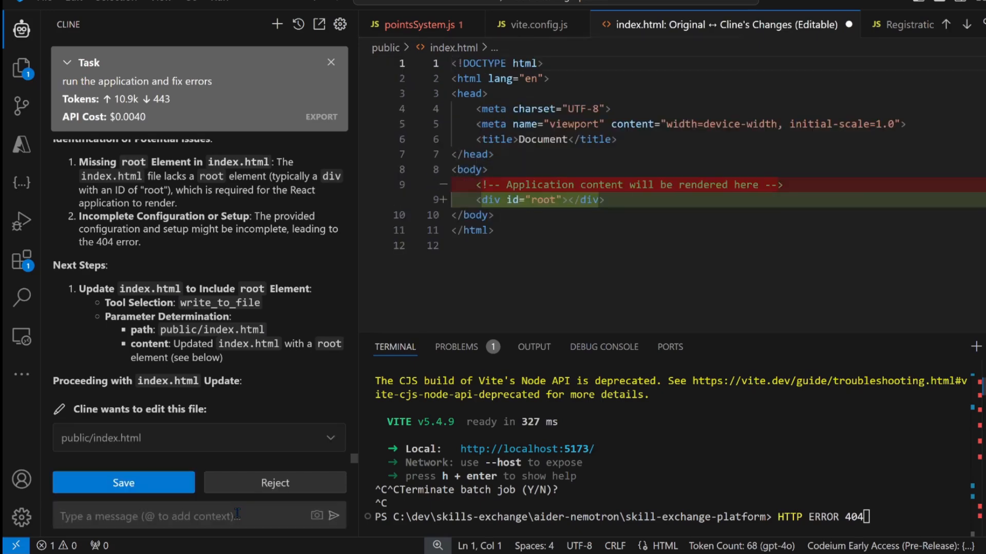
{"action": "left_click", "coordinate": [124, 482]}
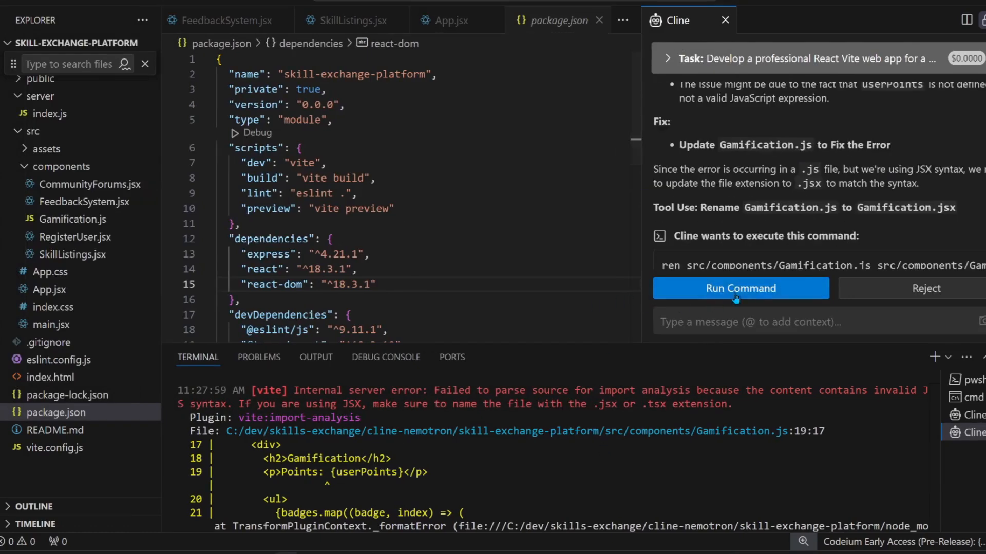
Run the ren to Gamification.jsx and save App.jsx importing and rendering it.
{"action": "left_click", "coordinate": [740, 288]}
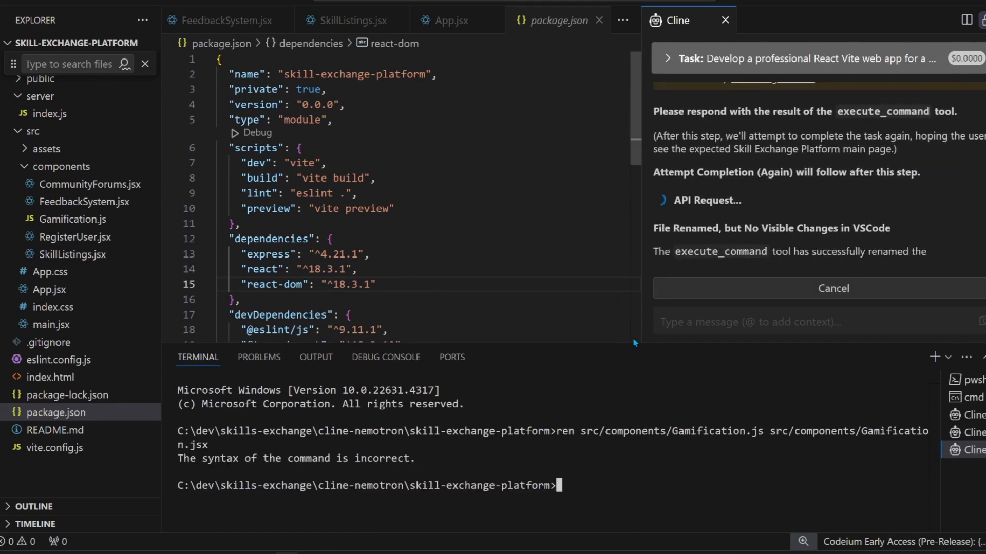
{"action": "scroll", "scroll_direction": "down", "scroll_amount": 3}
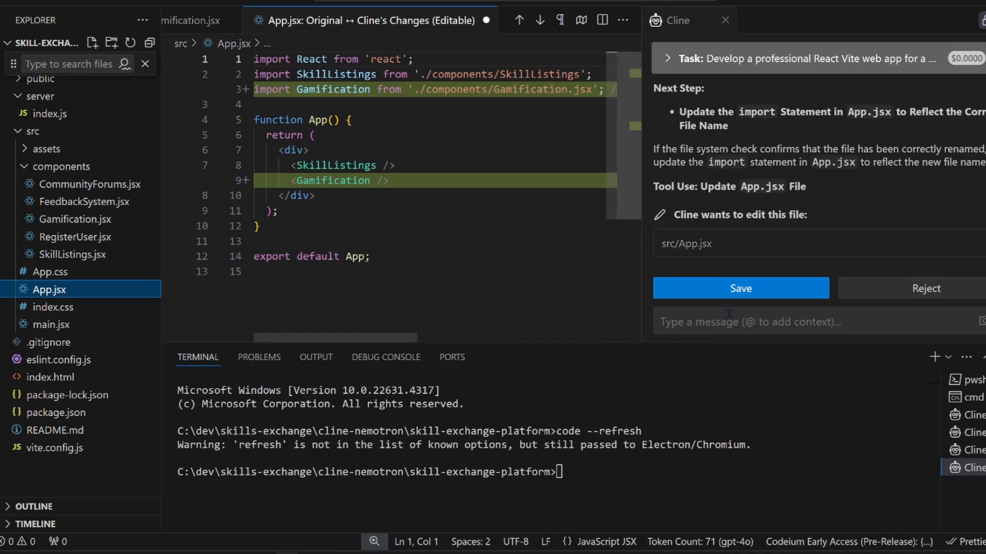
{"action": "left_click", "coordinate": [740, 287]}
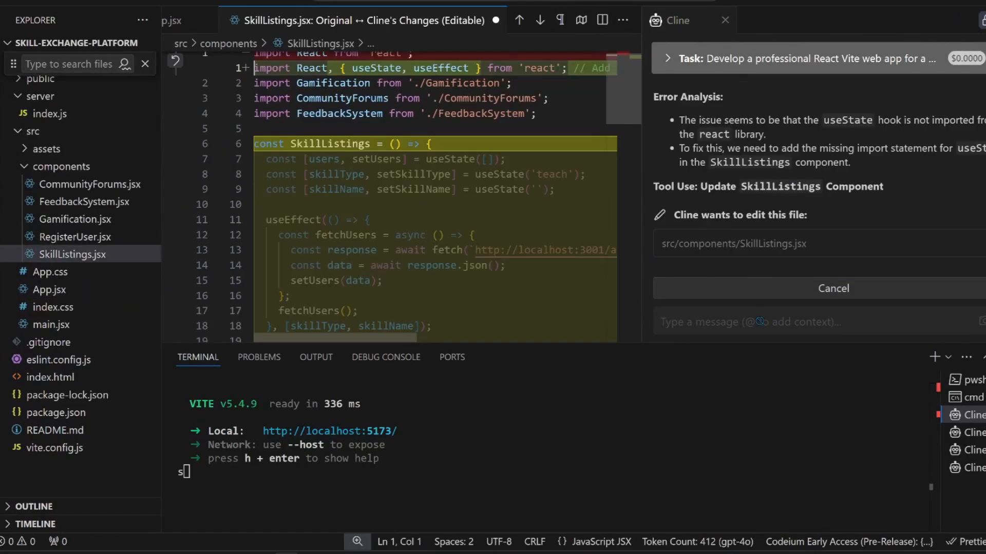
{"action": "scroll", "scroll_direction": "down", "scroll_amount": 3}
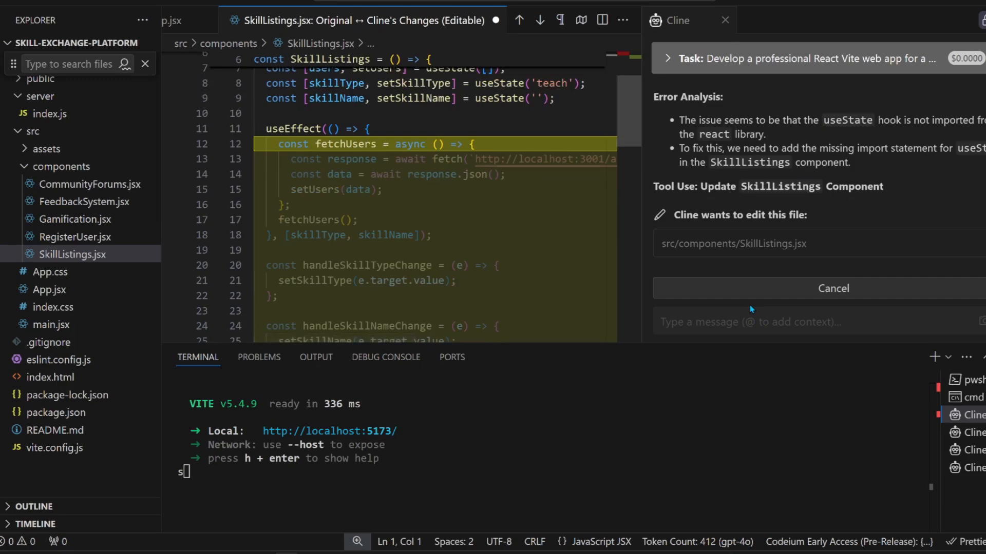
{"action": "scroll", "scroll_direction": "down", "scroll_amount": 3}
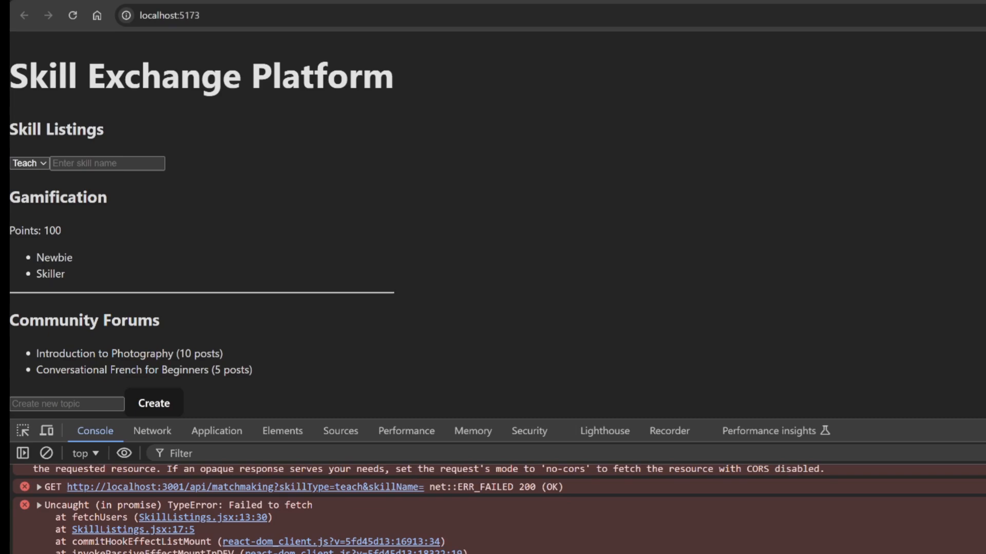
Scroll through the failed-fetch console errors beside the running Skill Exchange page.
{"action": "scroll", "scroll_direction": "down", "scroll_amount": 3}
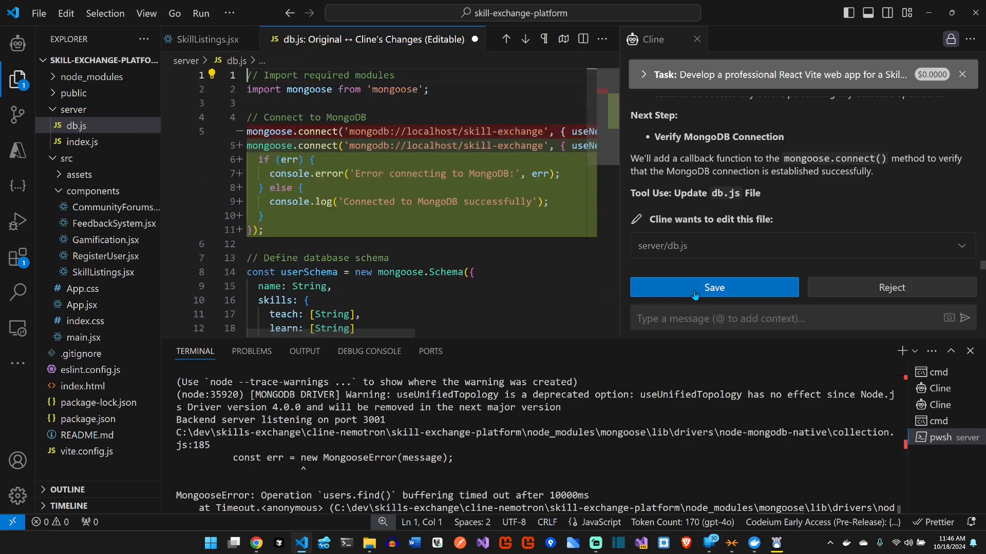
Save the db.js MongoDB connection check and minimize Docker Desktop after verifying the container.
{"action": "left_click", "coordinate": [713, 288]}
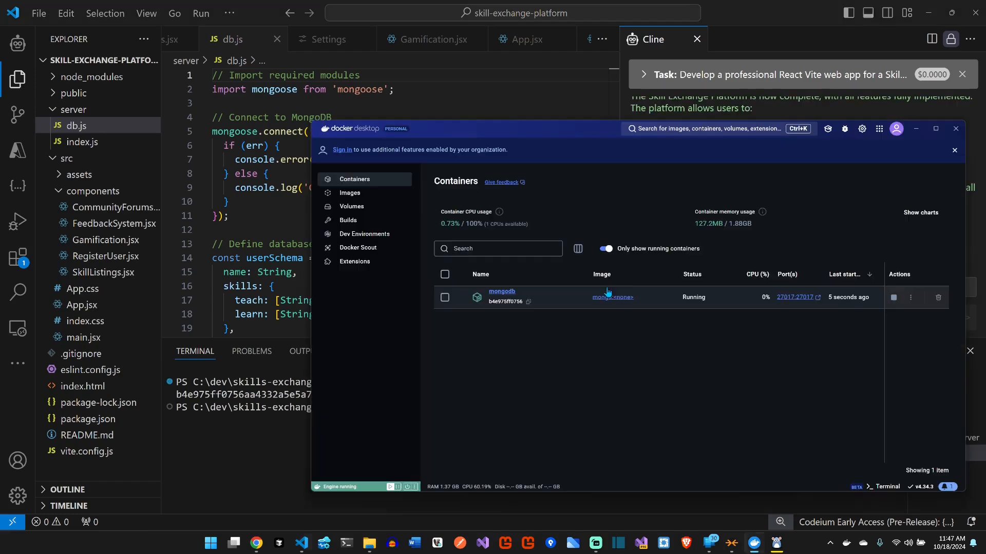
{"action": "mouse_move", "coordinate": [881, 143]}
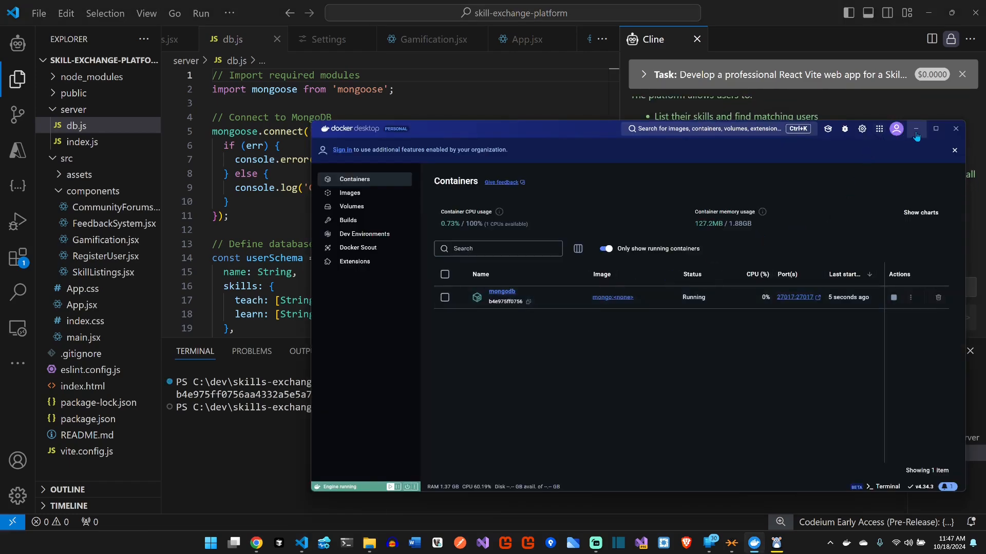
{"action": "left_click", "coordinate": [916, 129]}
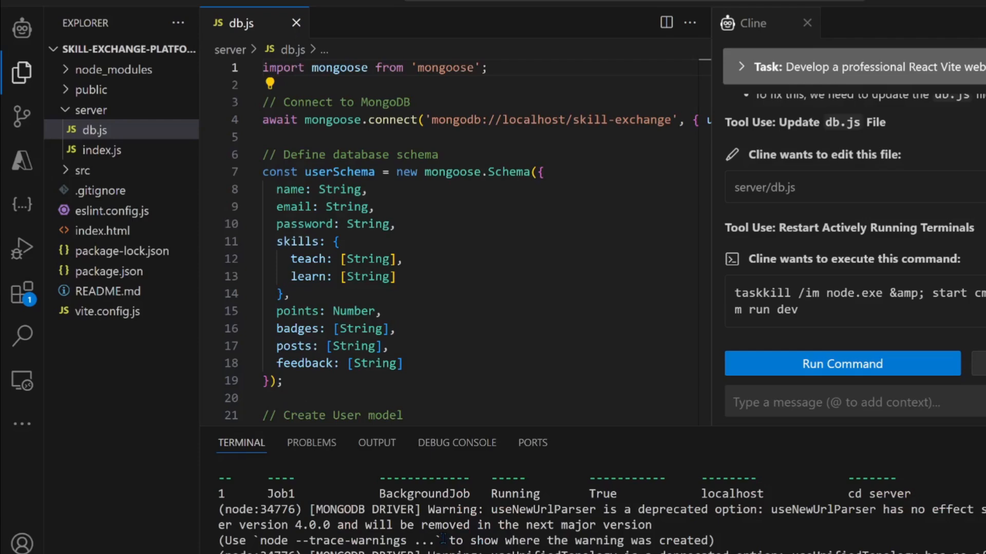
Send Cline feedback about the CORS error and review its server/index.js diff that drops the API routes.
{"action": "left_click", "coordinate": [842, 403]}
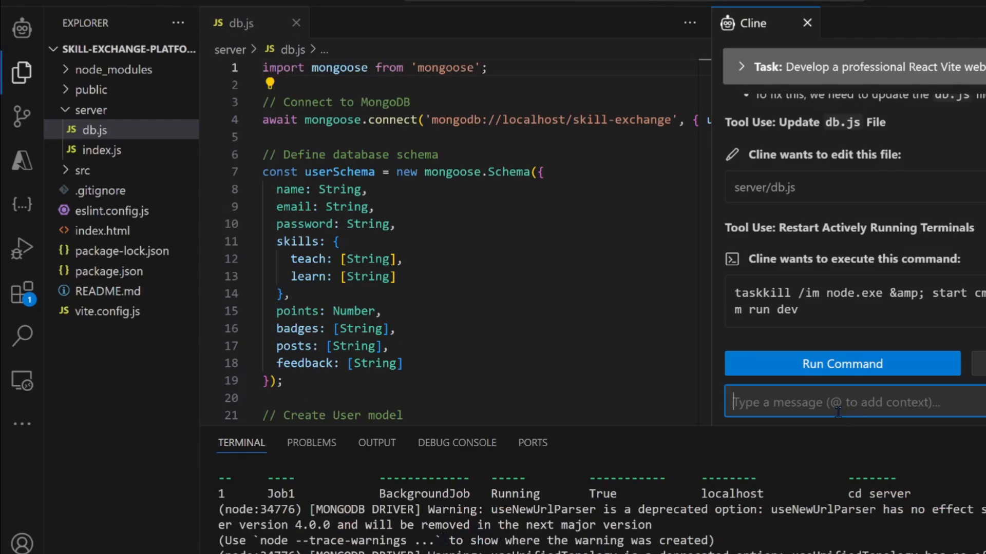
{"action": "left_click", "coordinate": [842, 363]}
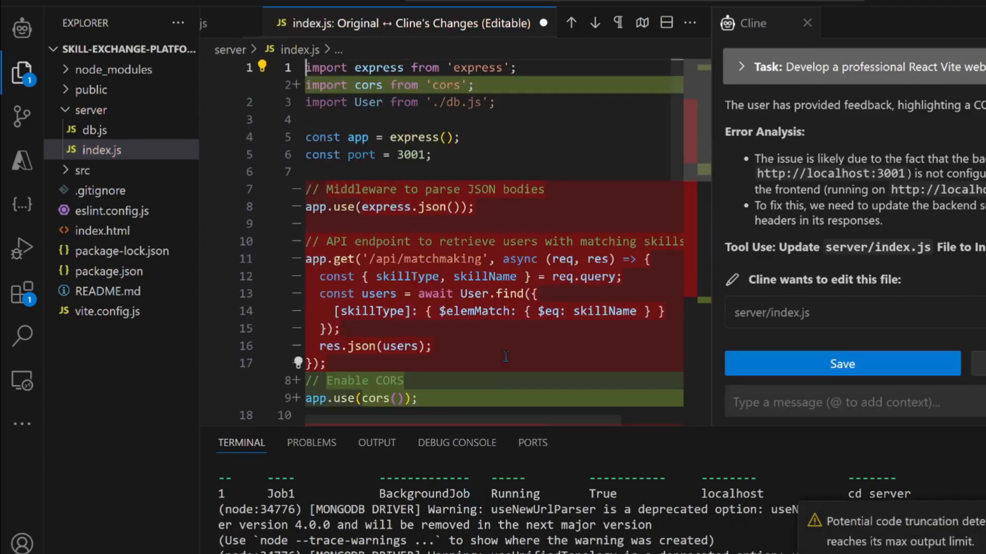
{"action": "scroll", "scroll_direction": "down", "scroll_amount": 3}
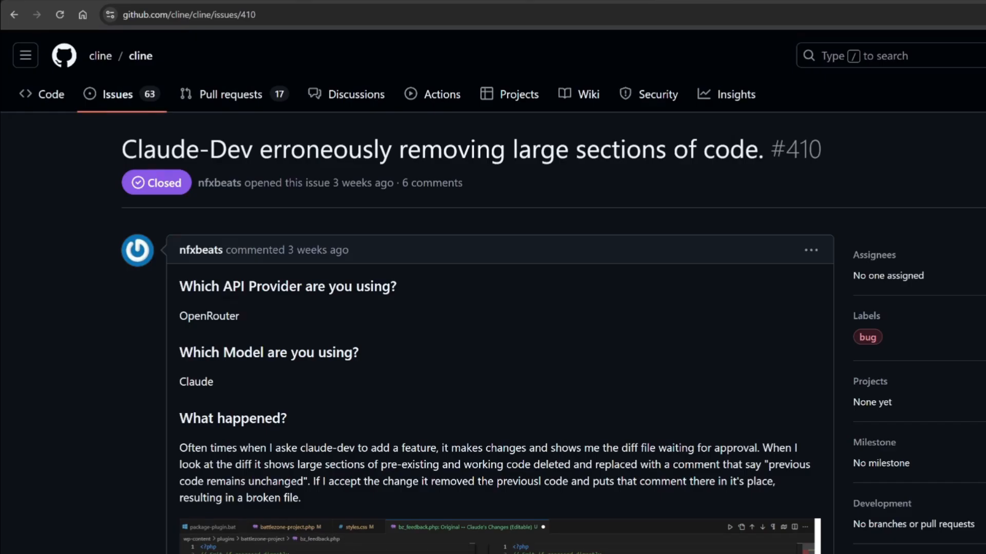
Search cline/cline issues for "rest of the code", view issue #470 and read its workaround comments.
{"action": "left_click", "coordinate": [117, 95]}
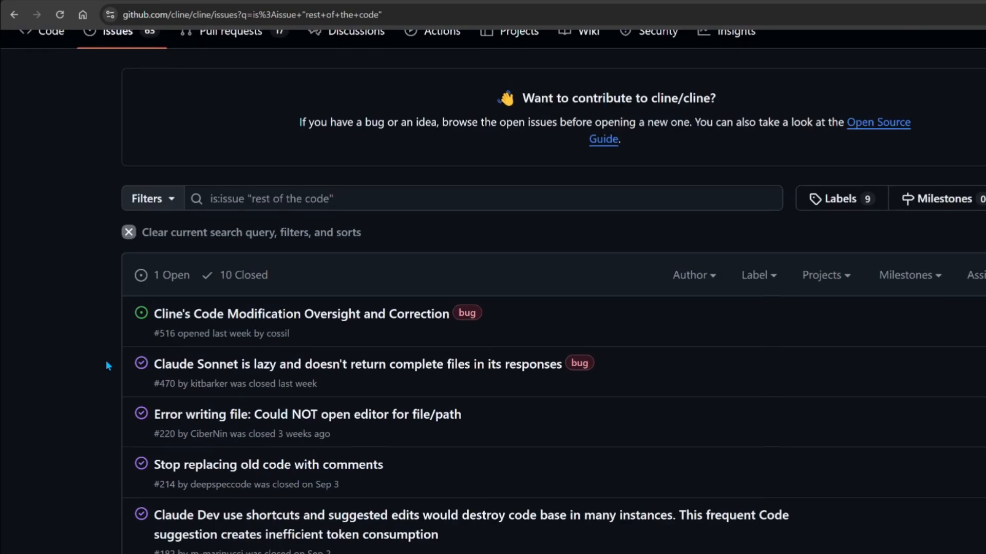
{"action": "left_click", "coordinate": [363, 364]}
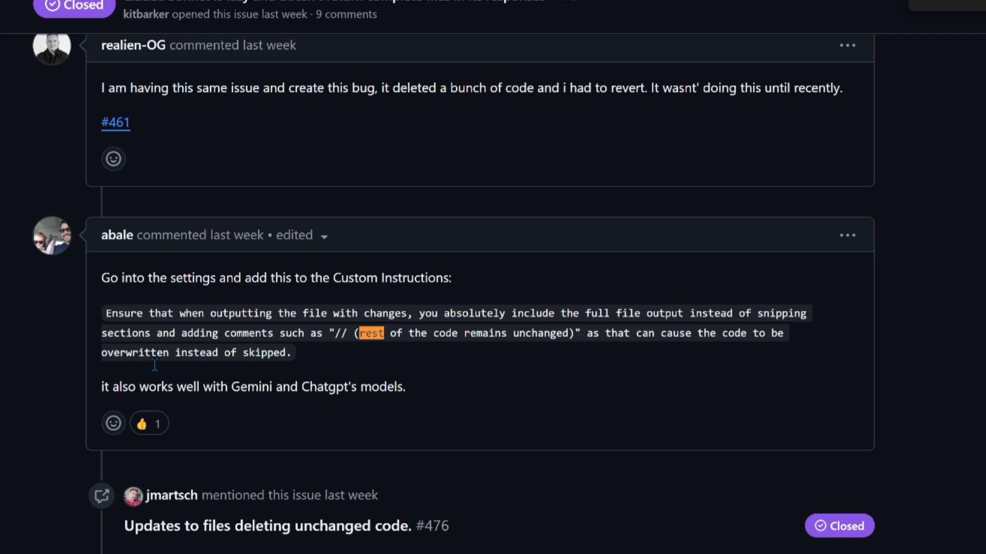
{"action": "scroll", "scroll_direction": "down", "scroll_amount": 3}
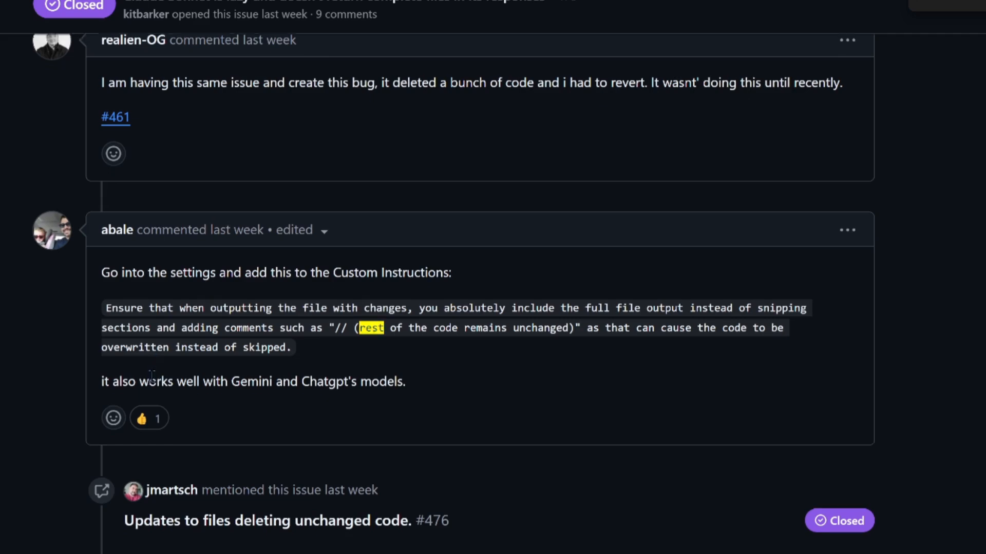
{"action": "scroll", "scroll_direction": "down", "scroll_amount": 3}
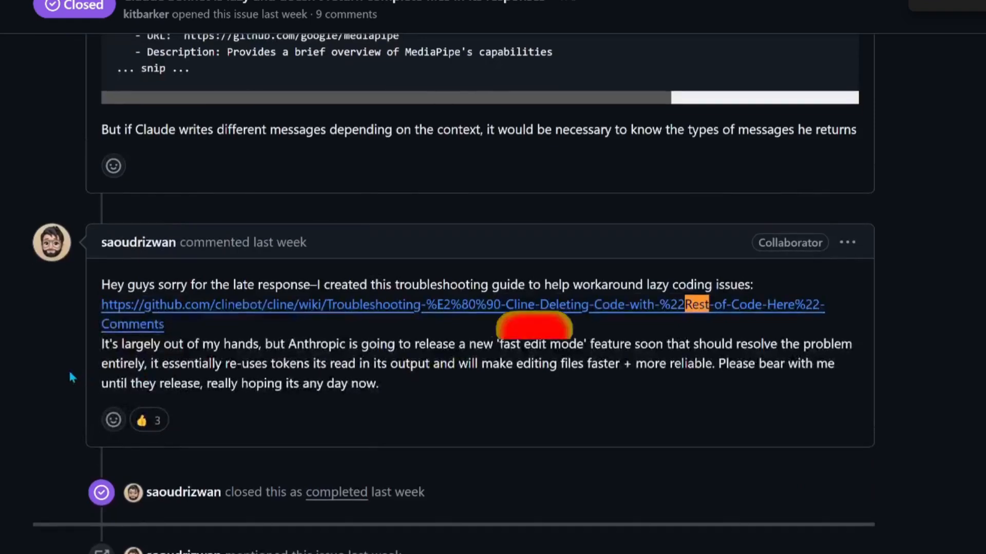